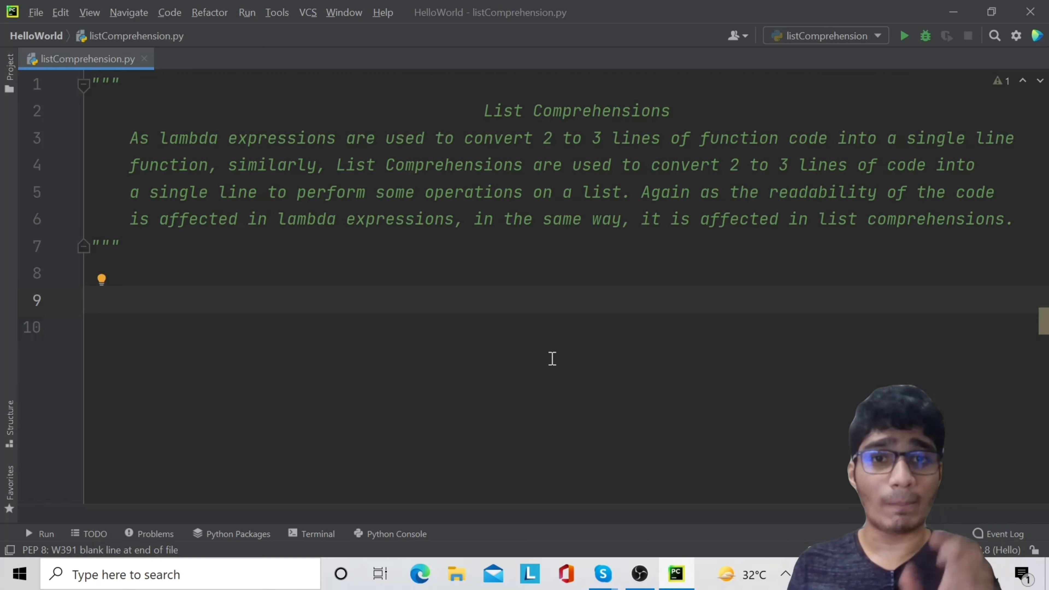
# - Write mylist = [1,2,3,4,5,6,7,8,9,10] and reformat it with consistent spacing
pyautogui.write('my')
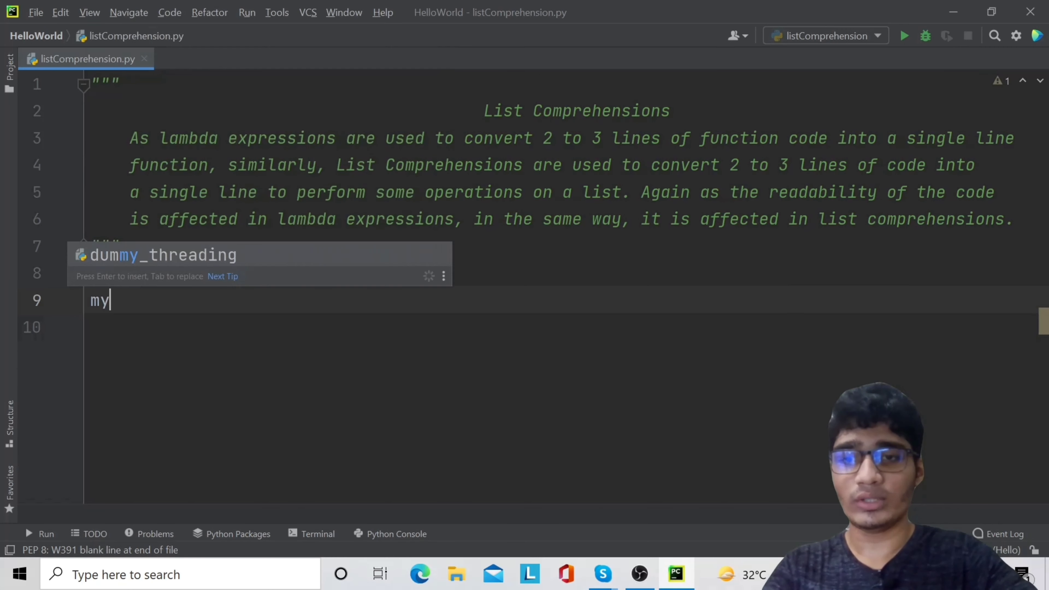
pyautogui.write('list')
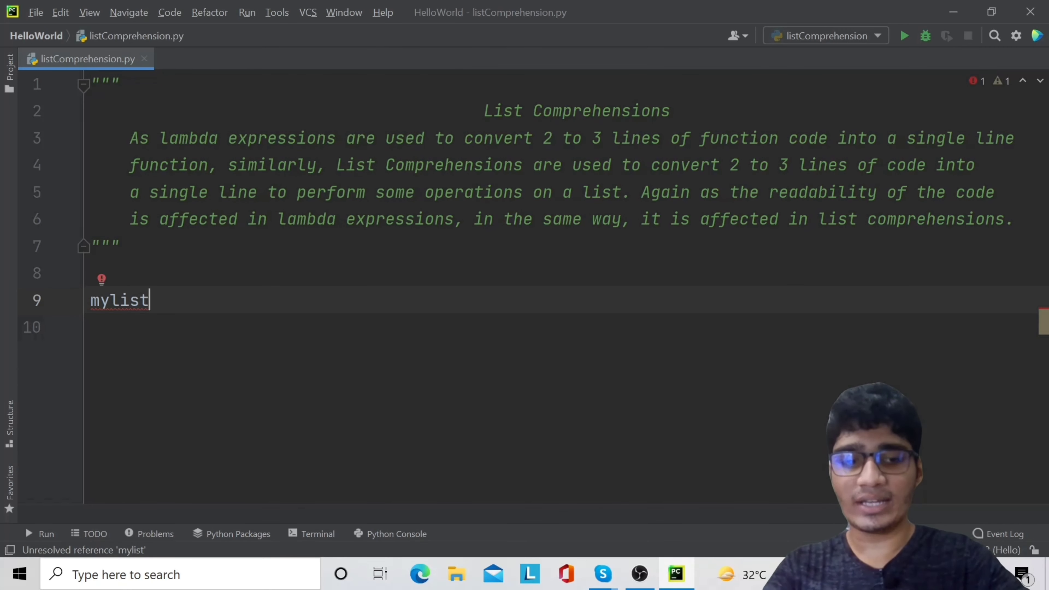
pyautogui.write('= []')
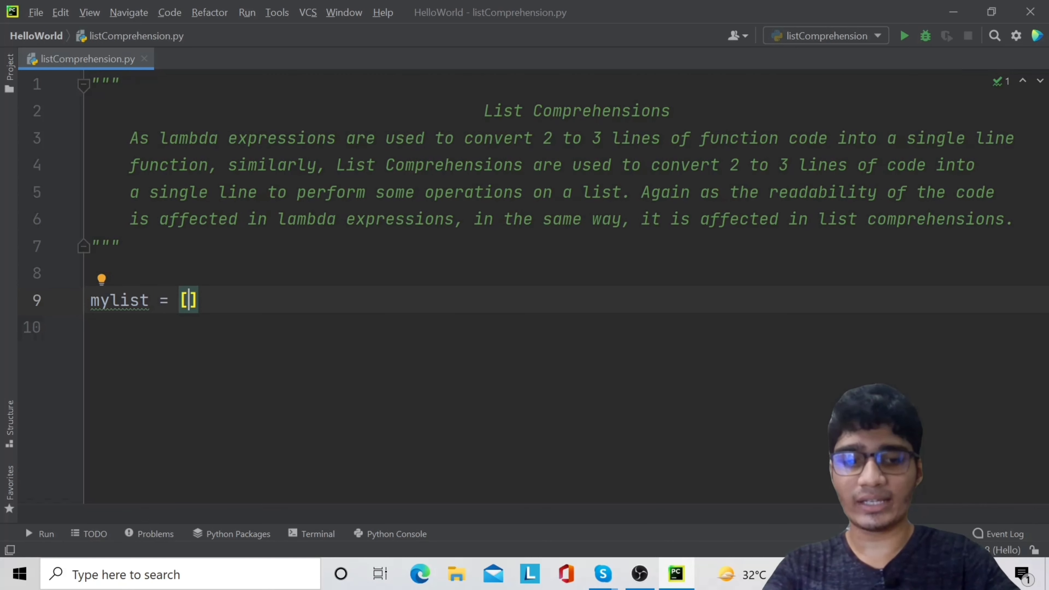
pyautogui.write('1,2,3,4')
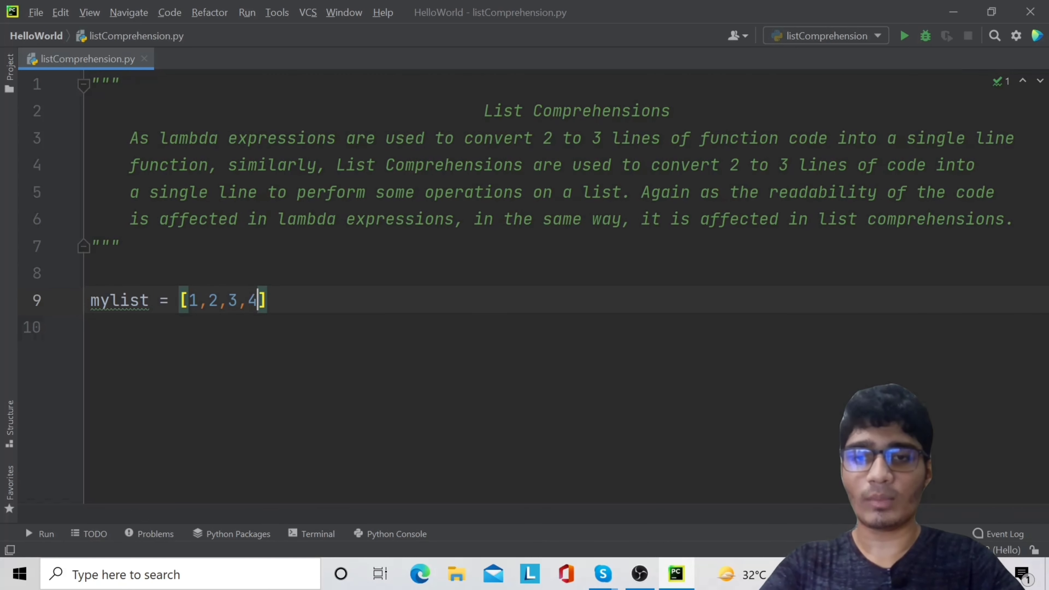
pyautogui.write(',5,6,7')
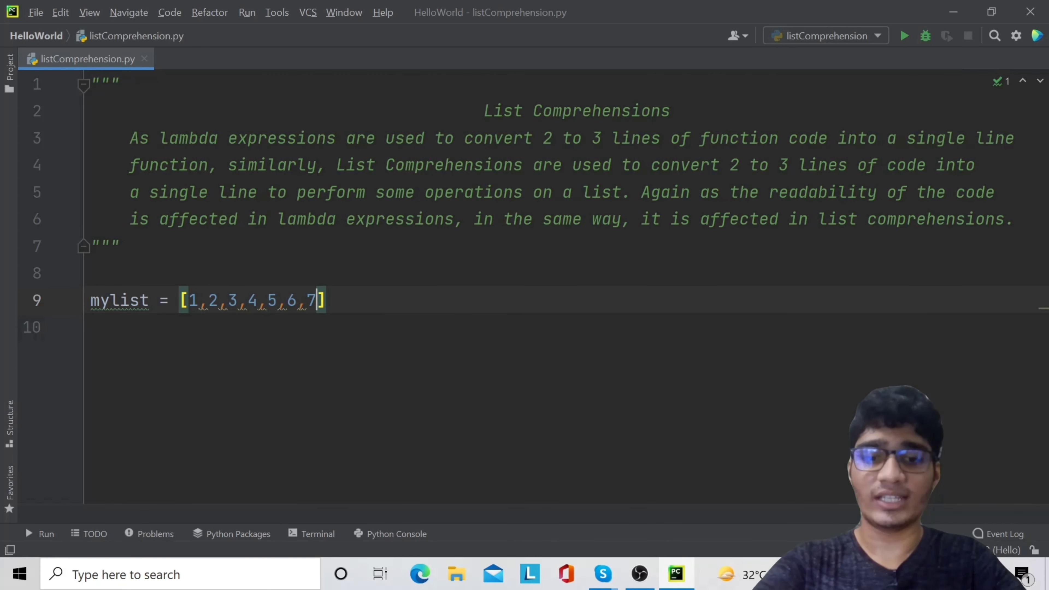
pyautogui.write(',8')
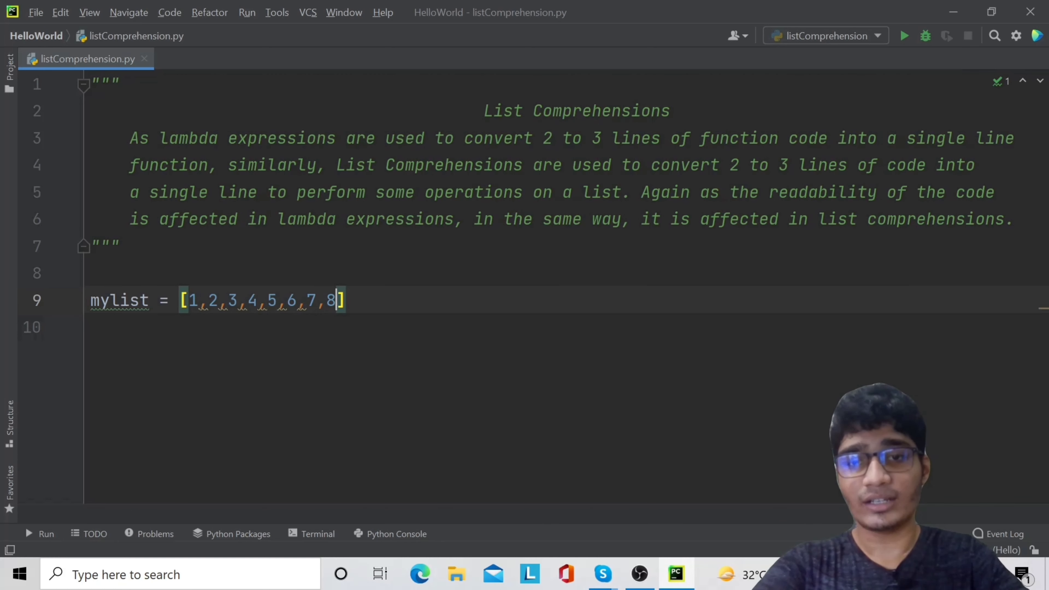
pyautogui.write(',9,1')
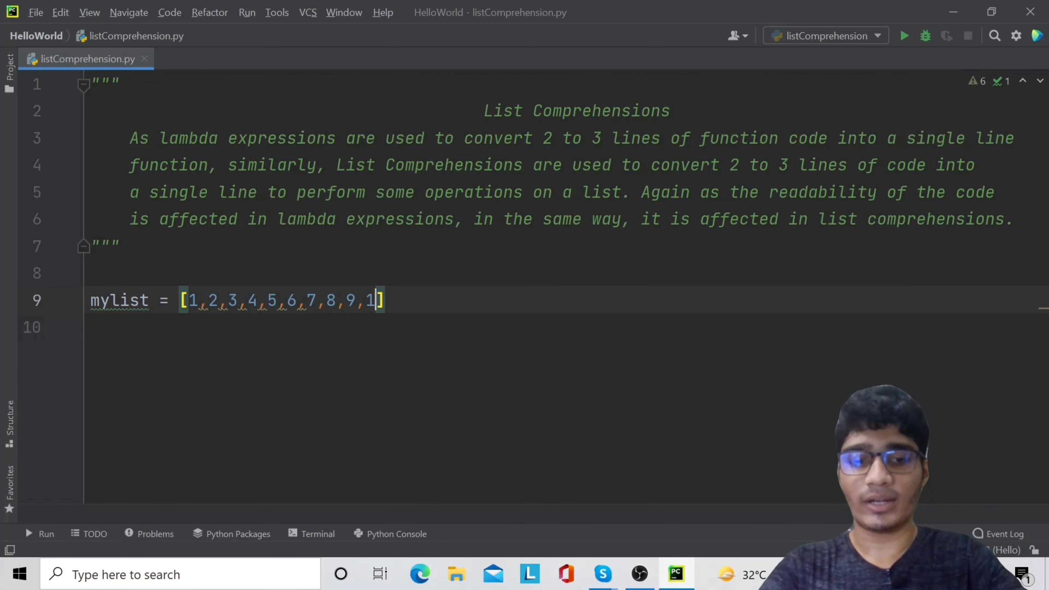
pyautogui.write('0')
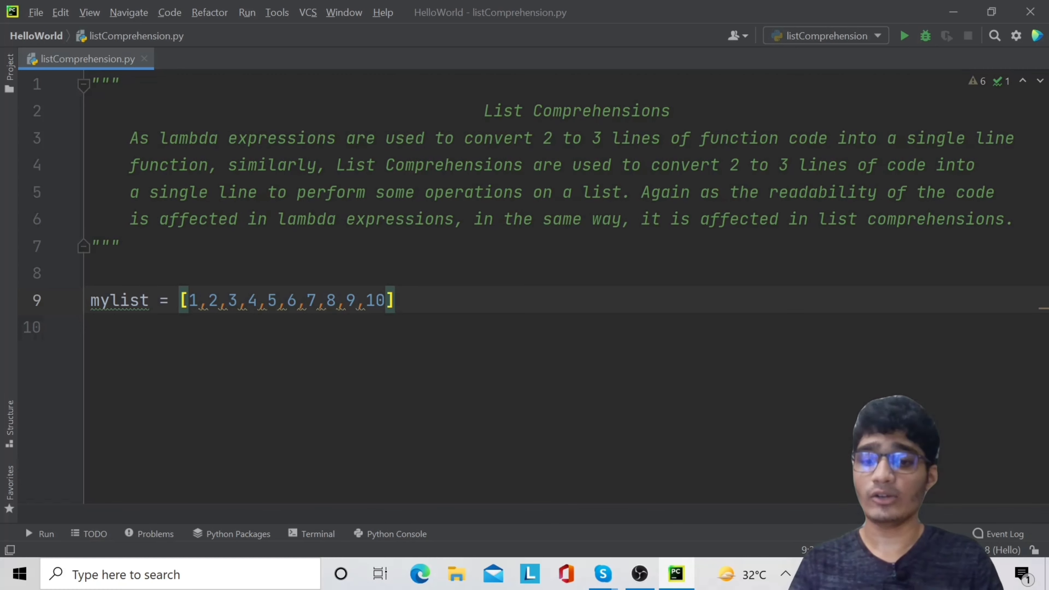
pyautogui.press('ctrl+alt+l')
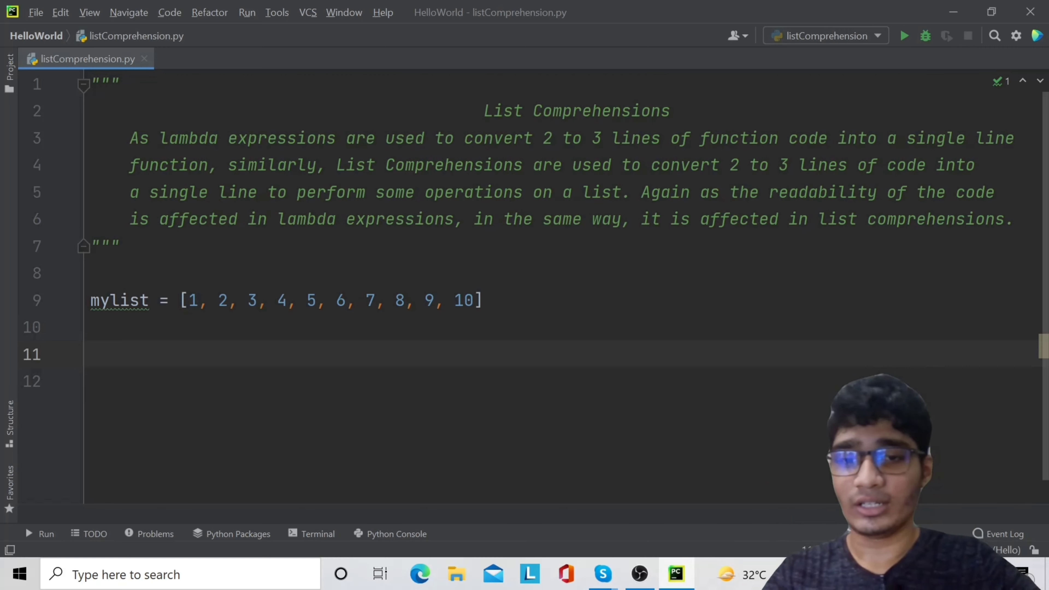
# - Start mylist1 = [] and a for loop over num in range(1,11)
pyautogui.write('mylisr')
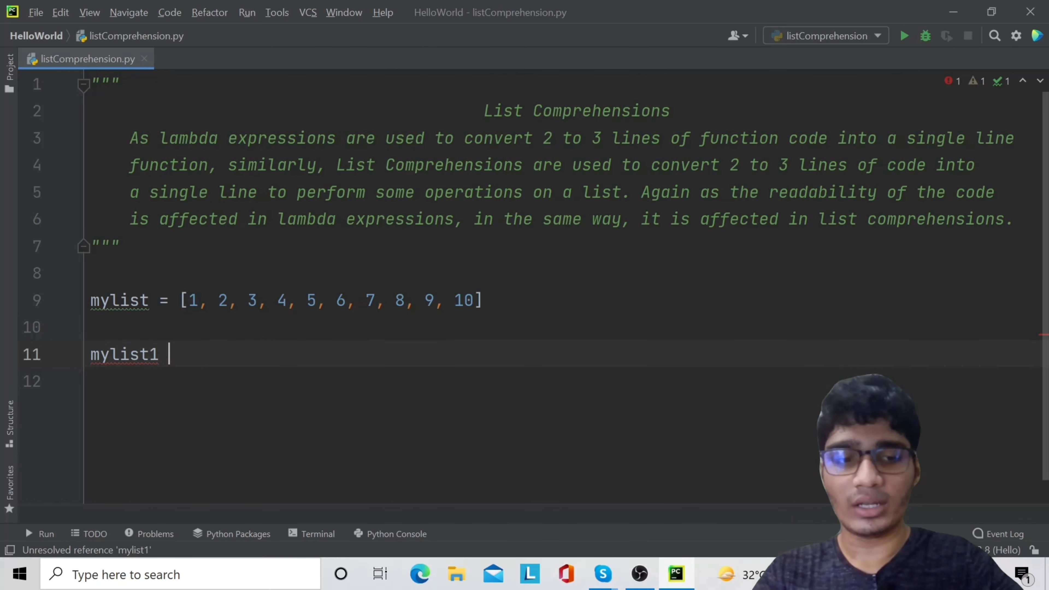
pyautogui.write('= []')
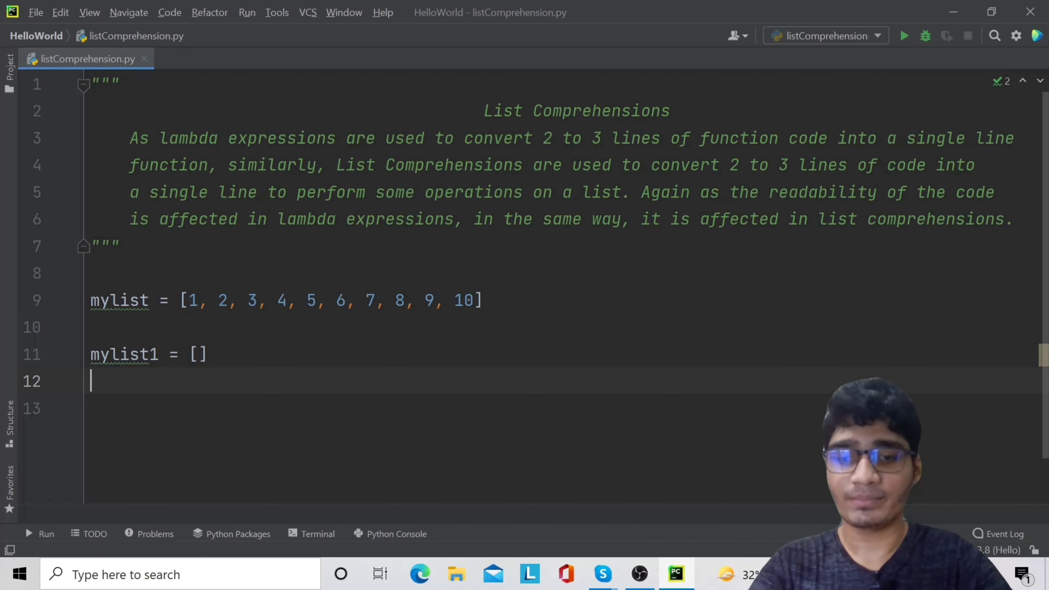
pyautogui.write('fo')
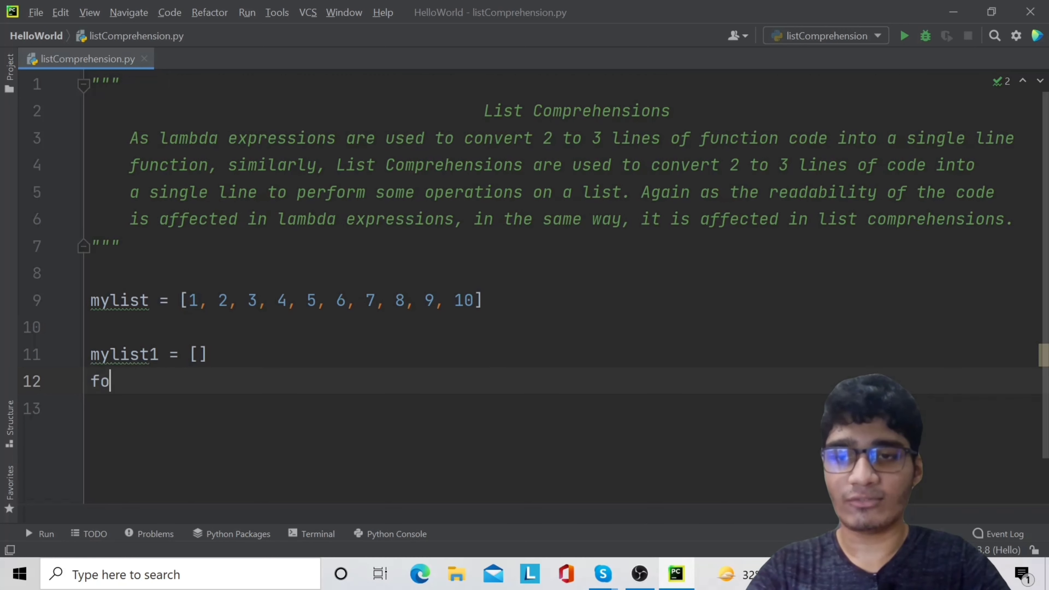
pyautogui.write('r num in range')
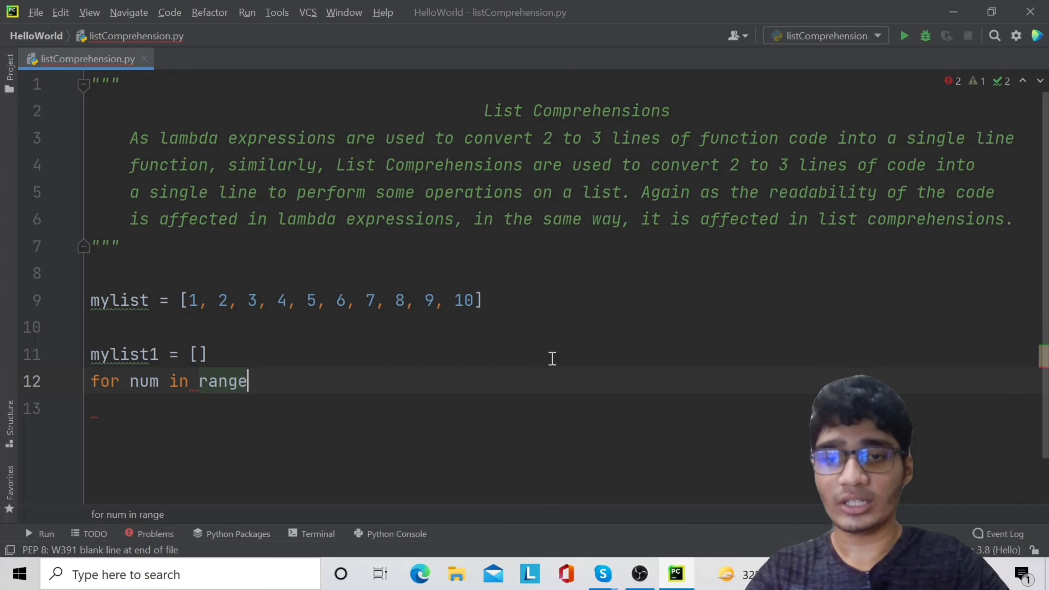
pyautogui.write('(1,11)')
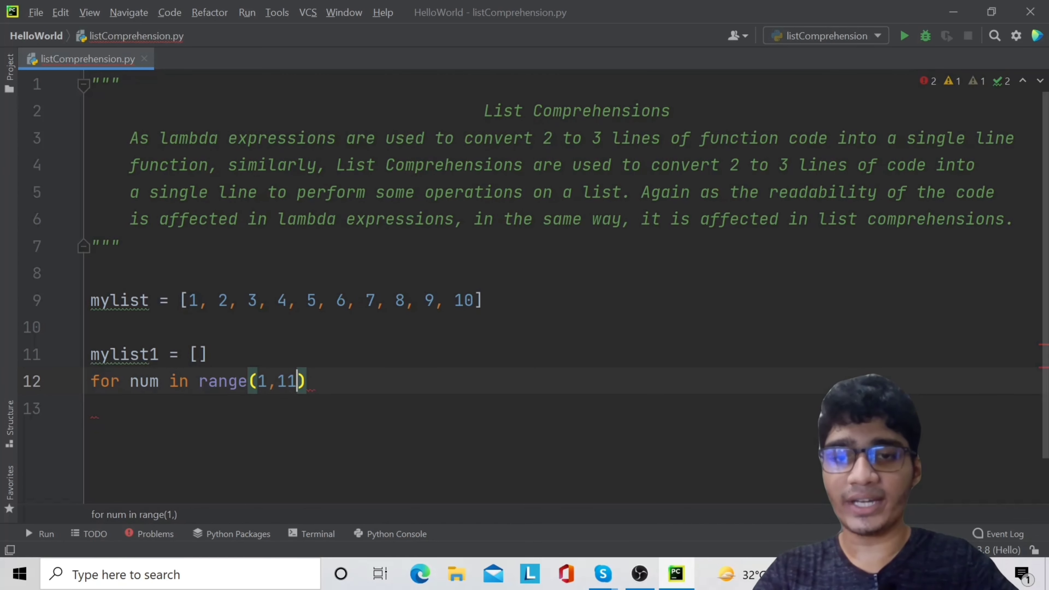
pyautogui.write(':')
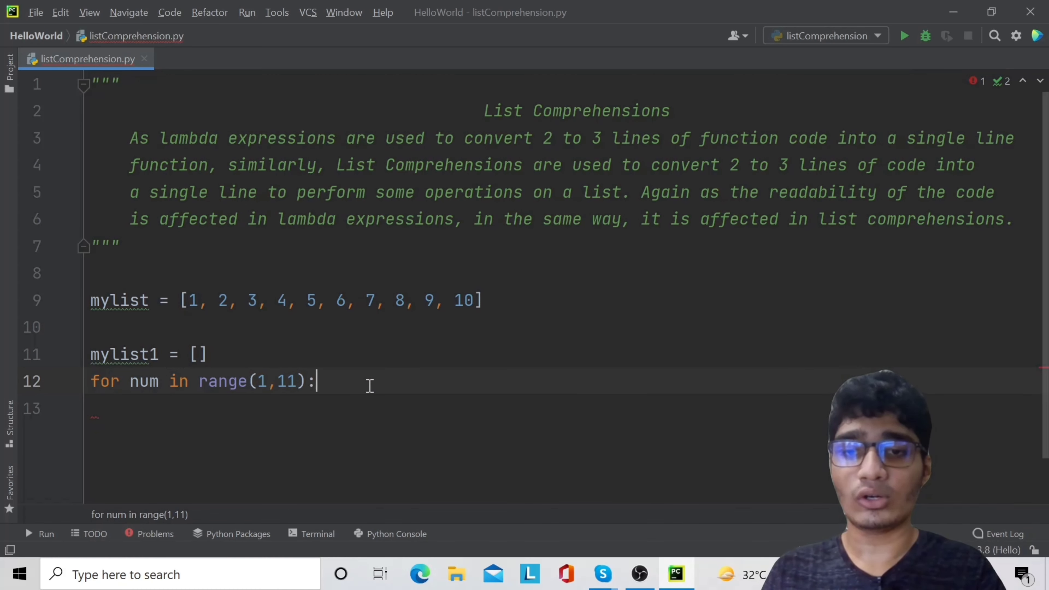
pyautogui.press('enter')
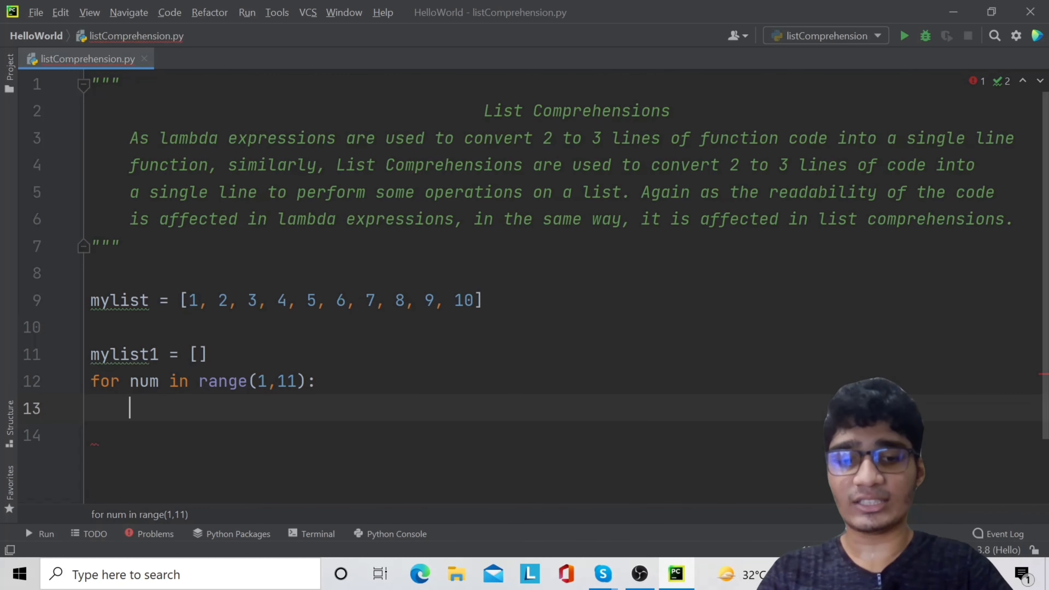
# - Append num to mylist1 inside the loop, print mylist1, and run the script
pyautogui.write('mylist1')
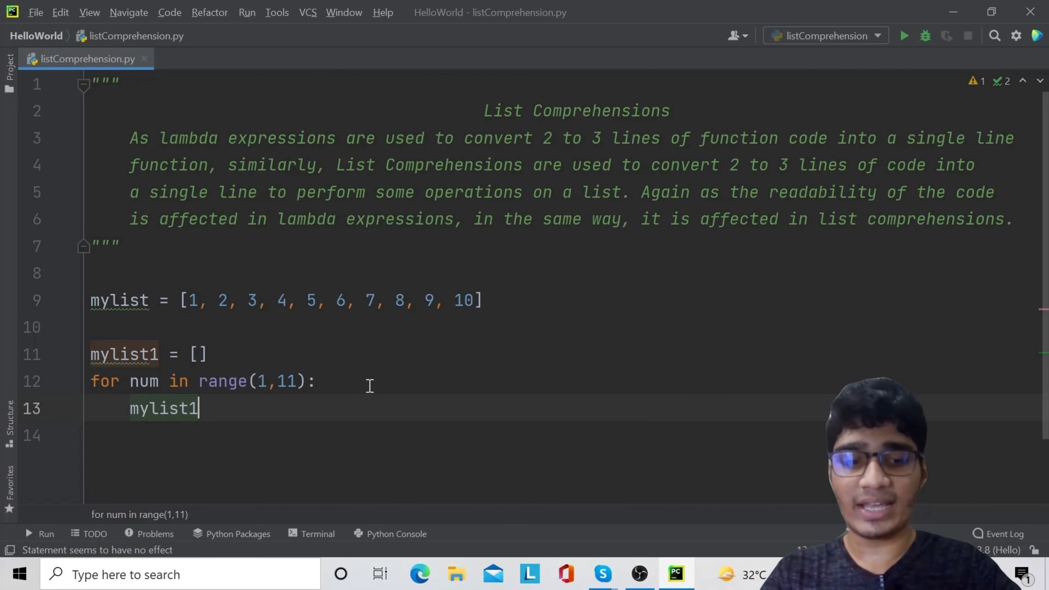
pyautogui.write('.append(')
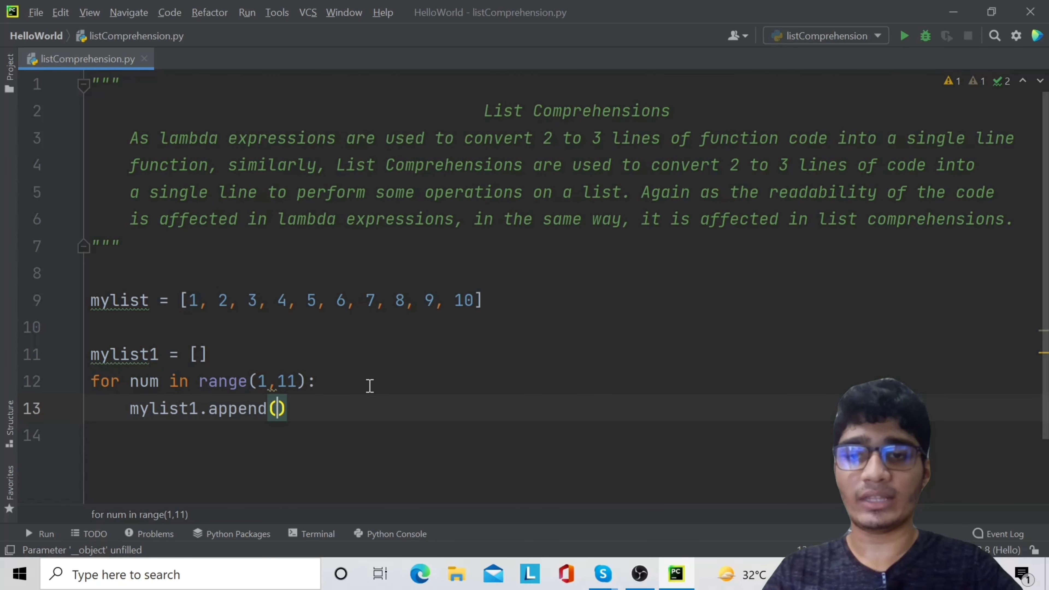
pyautogui.write('num')
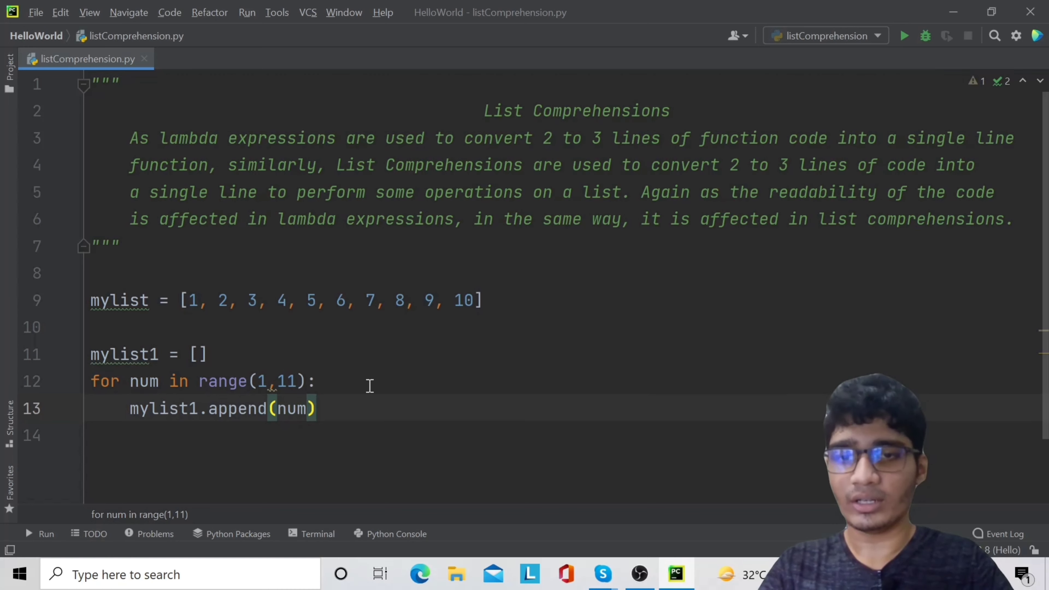
pyautogui.write('print(my')
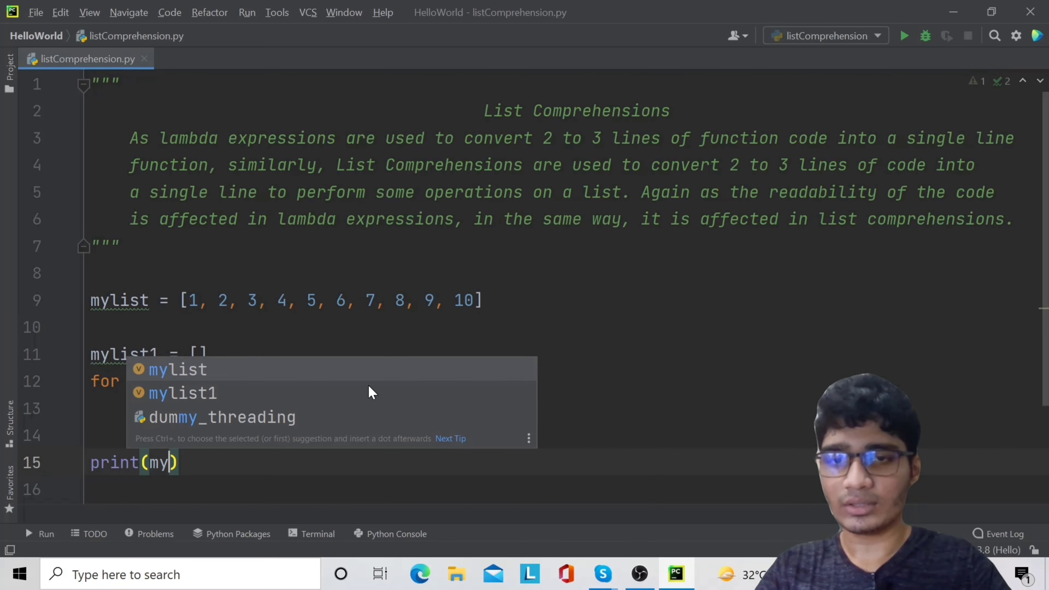
pyautogui.click(182, 392)
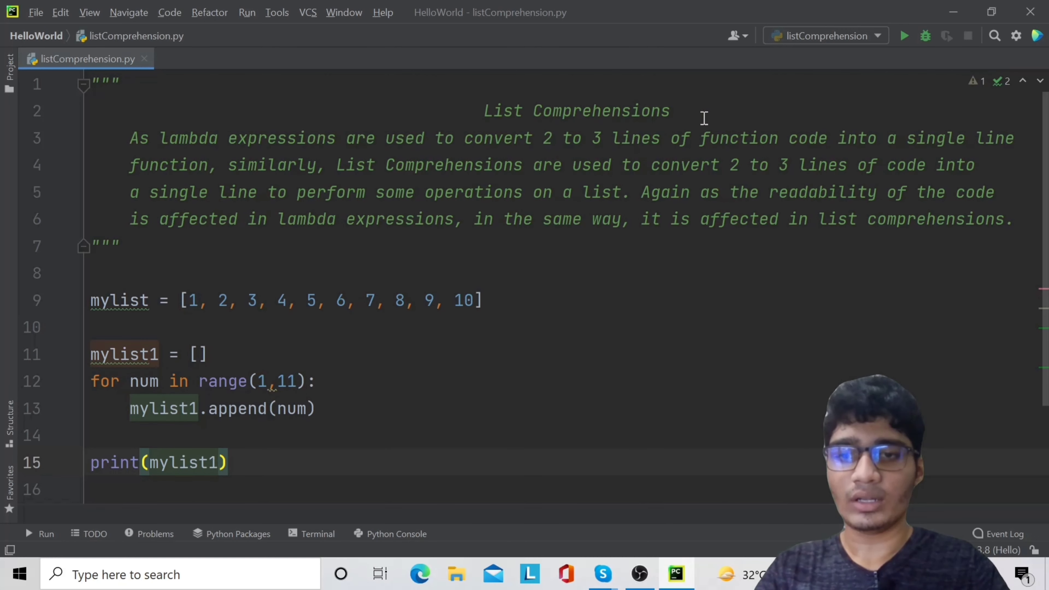
pyautogui.click(903, 35)
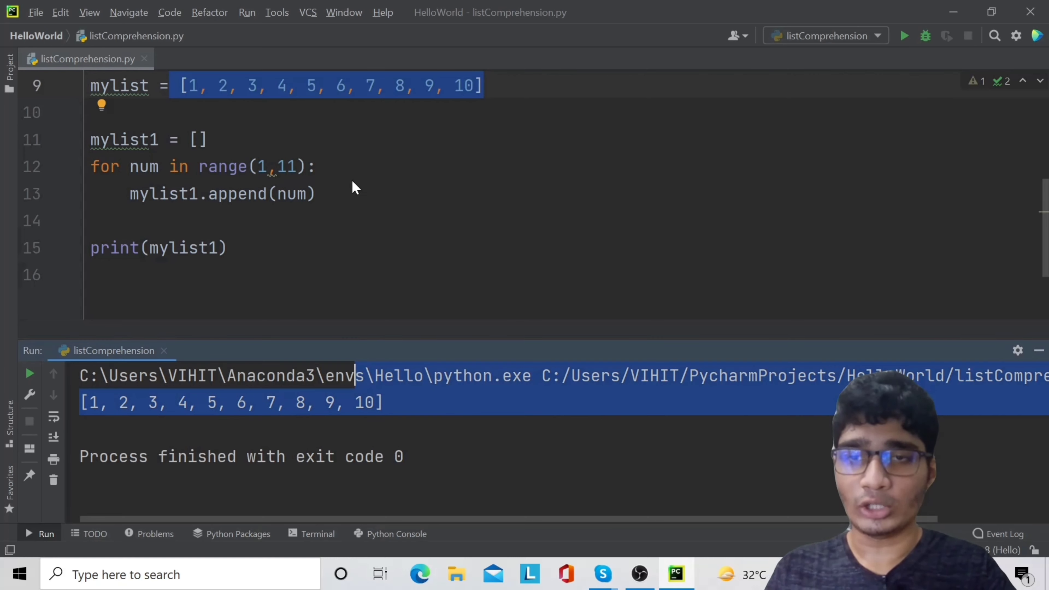
# - Place the cursor on a new line below the print statement to continue editing
pyautogui.click(288, 194)
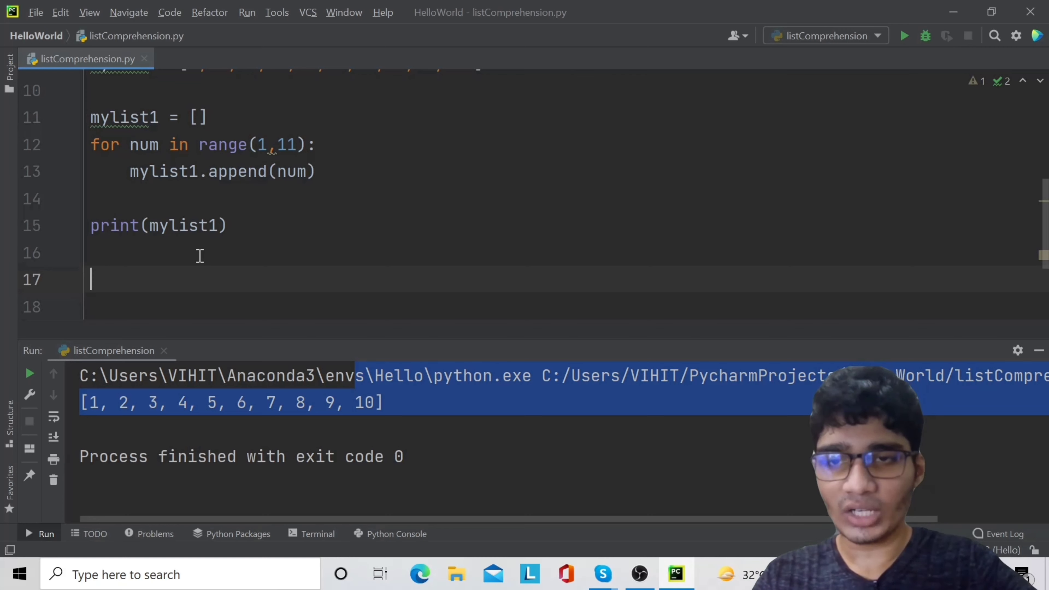
# - Write mylist2 = [num for num in range(1,11)] as the list comprehension equivalent
pyautogui.write('mylist2 =')
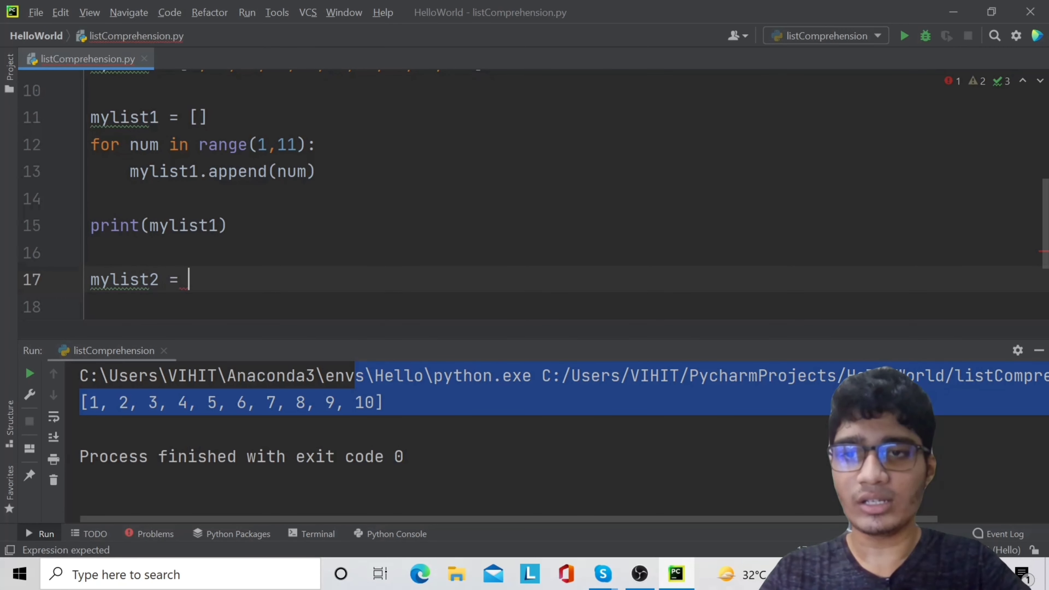
pyautogui.write('[]')
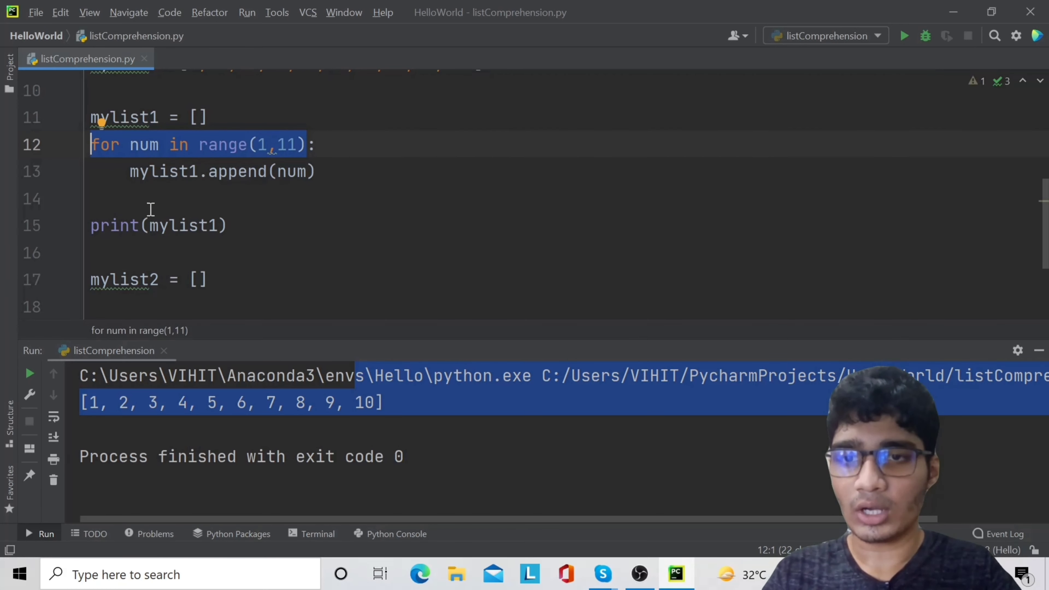
pyautogui.write('for num in range(1,11)')
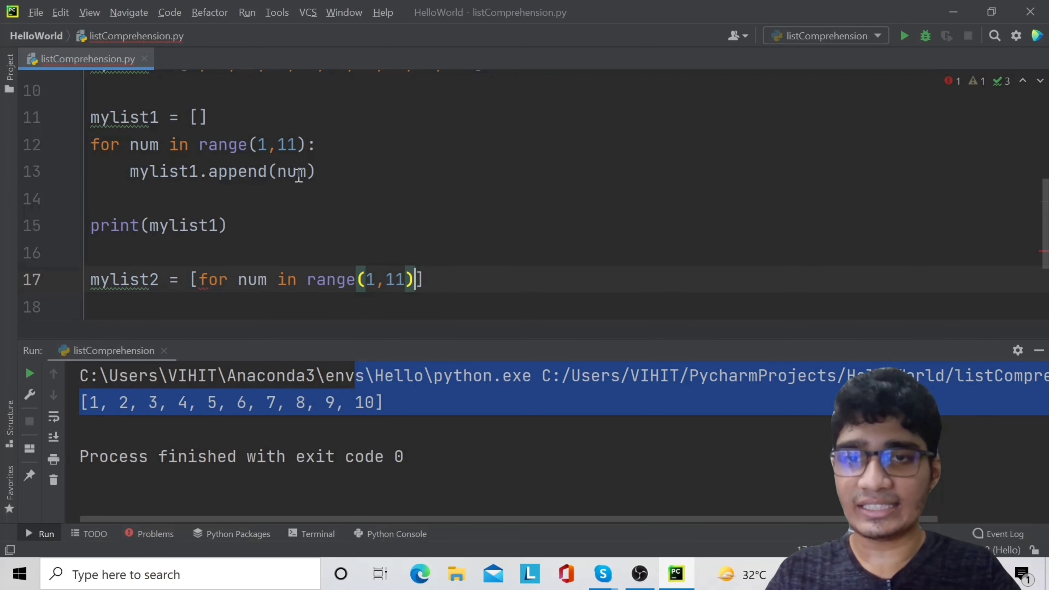
pyautogui.moveTo(247, 279)
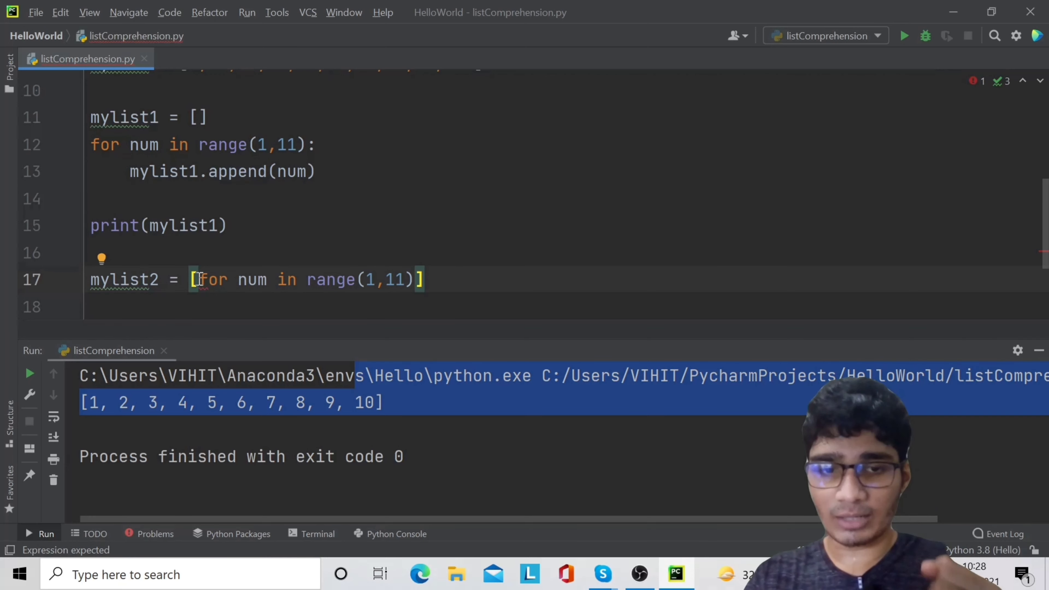
pyautogui.write('num')
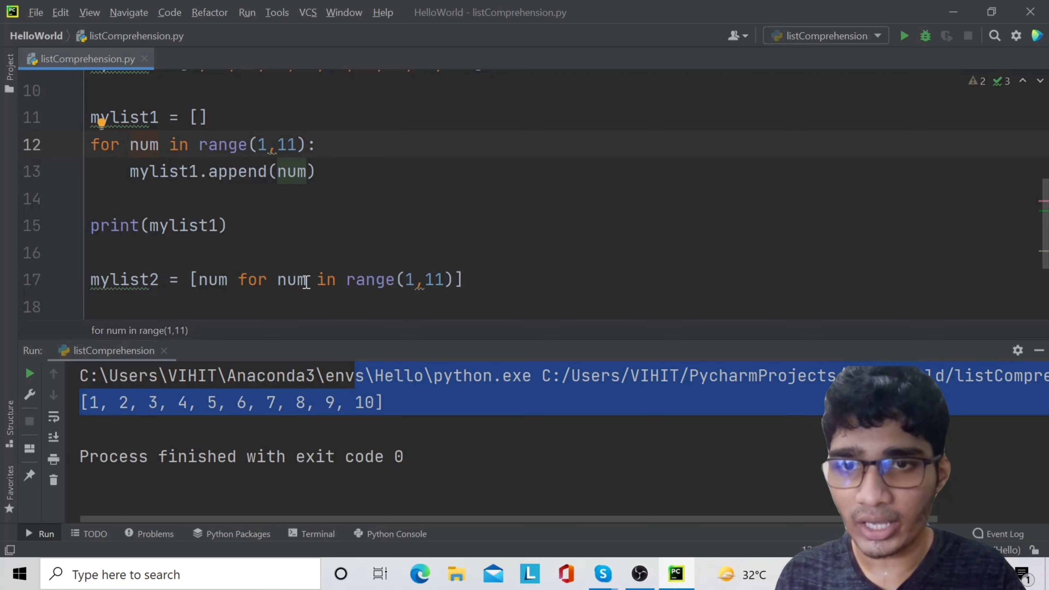
pyautogui.doubleClick(291, 280)
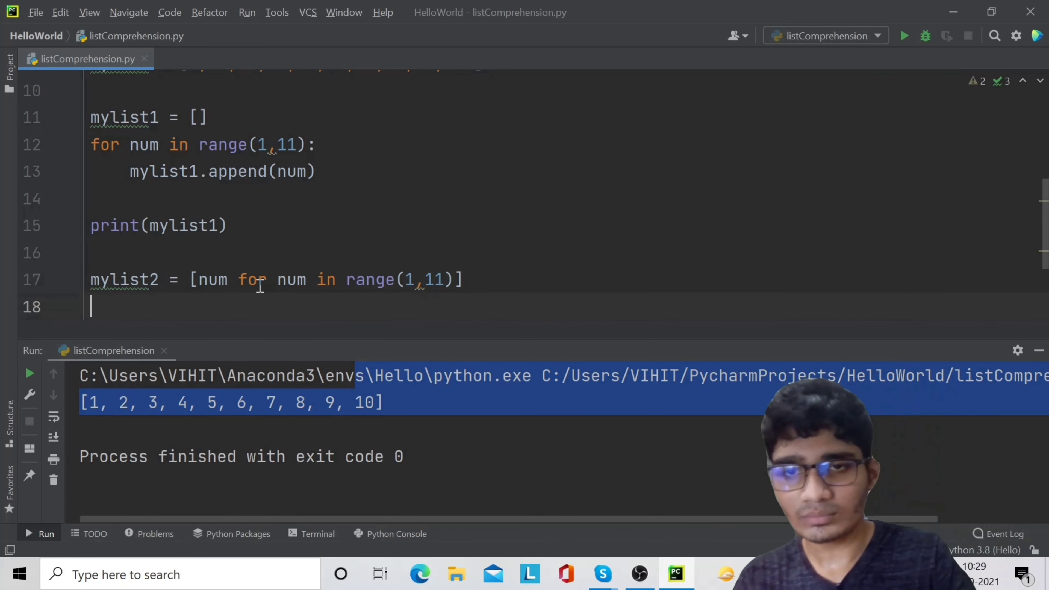
# - Add print(mylist2) and run the script so both lists print 1 through 10
pyautogui.write('print(m')
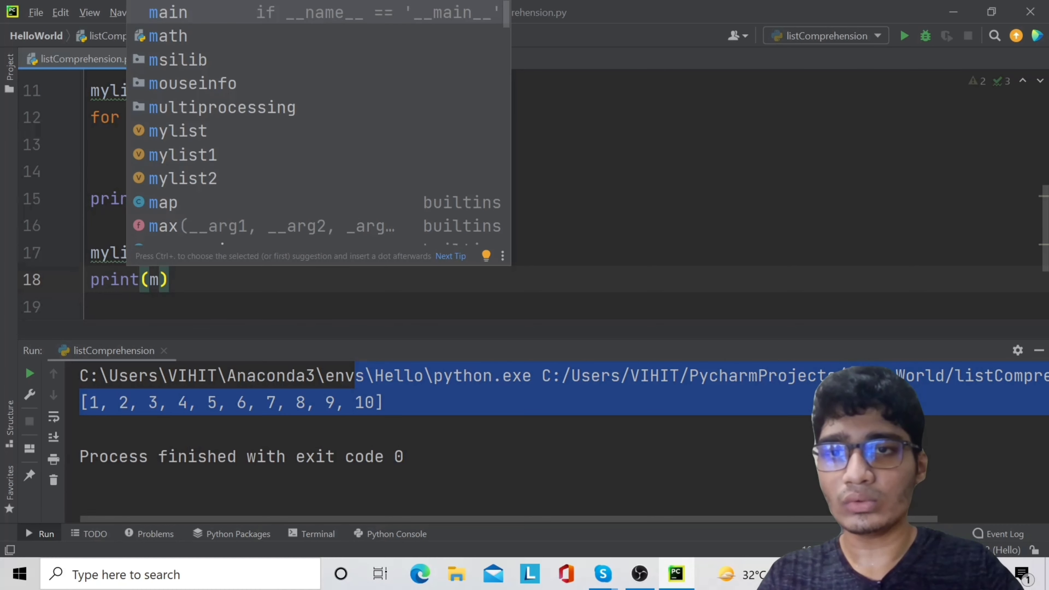
pyautogui.write('list2')
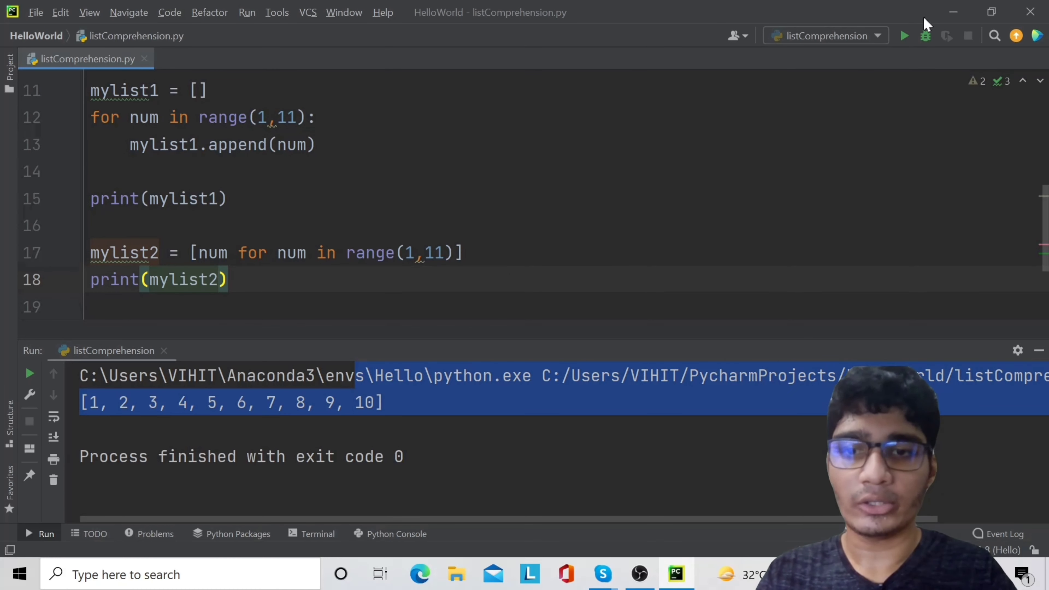
pyautogui.click(904, 36)
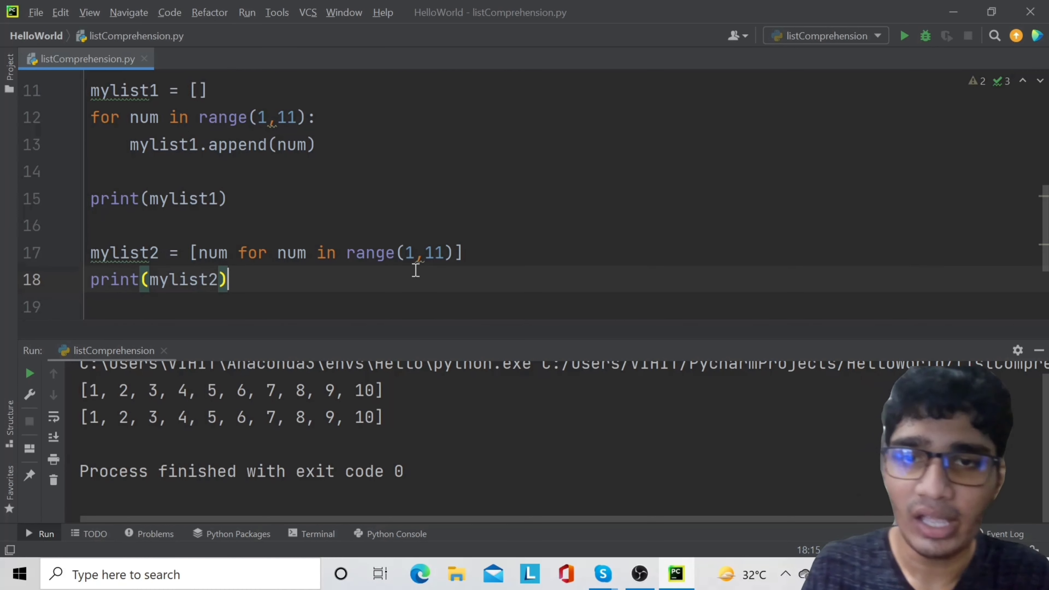
pyautogui.moveTo(356, 156)
pyautogui.write('if')
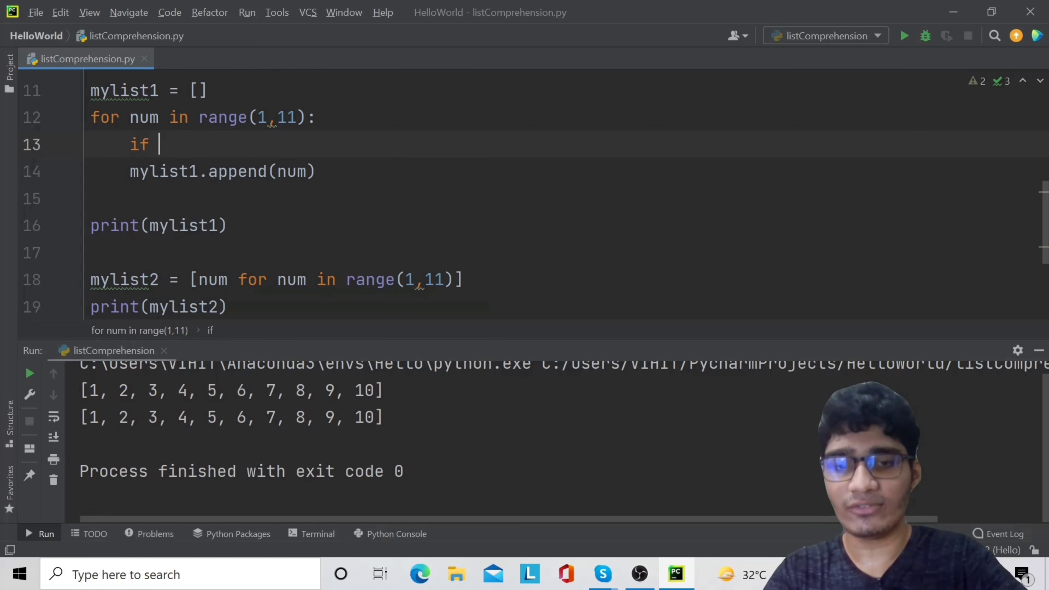
# - Add the condition if num%2==0: to the loop and run it to get [2, 4, 6, 8, 10]
pyautogui.write('num%2')
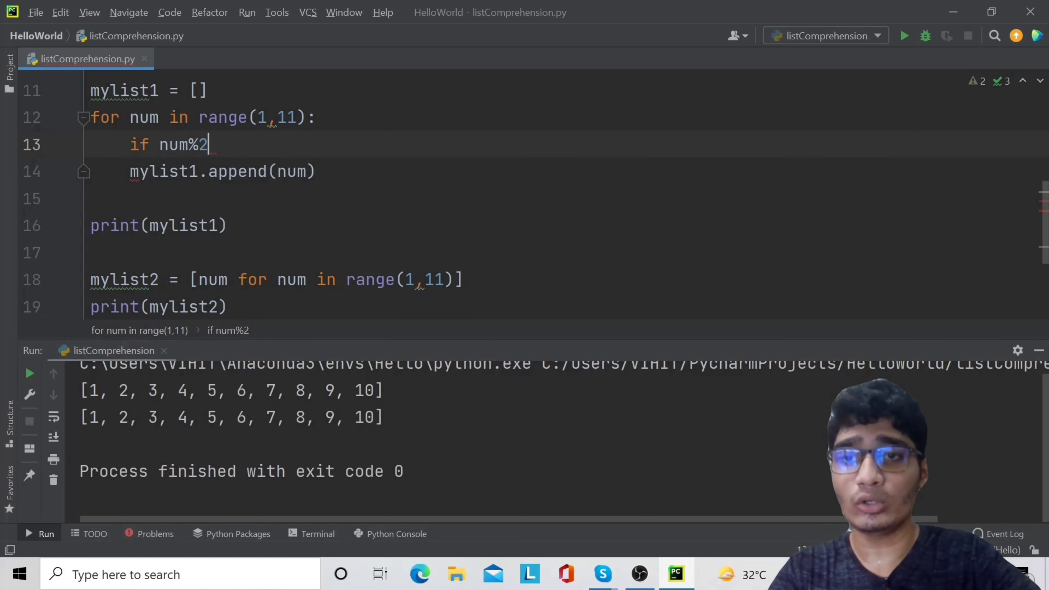
pyautogui.write('==0')
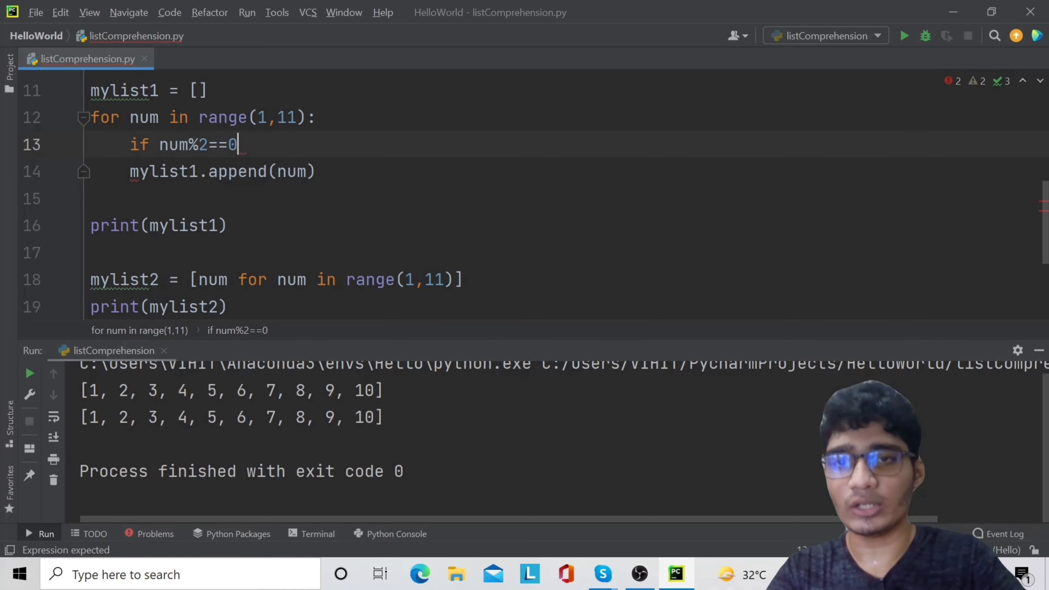
pyautogui.write(':')
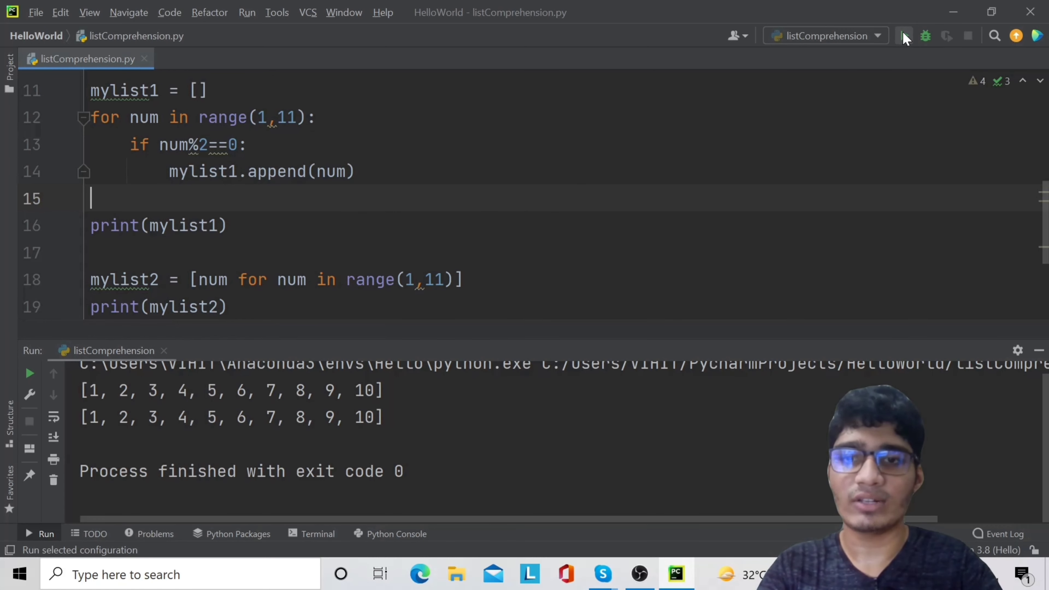
pyautogui.click(904, 35)
pyautogui.write(' if n')
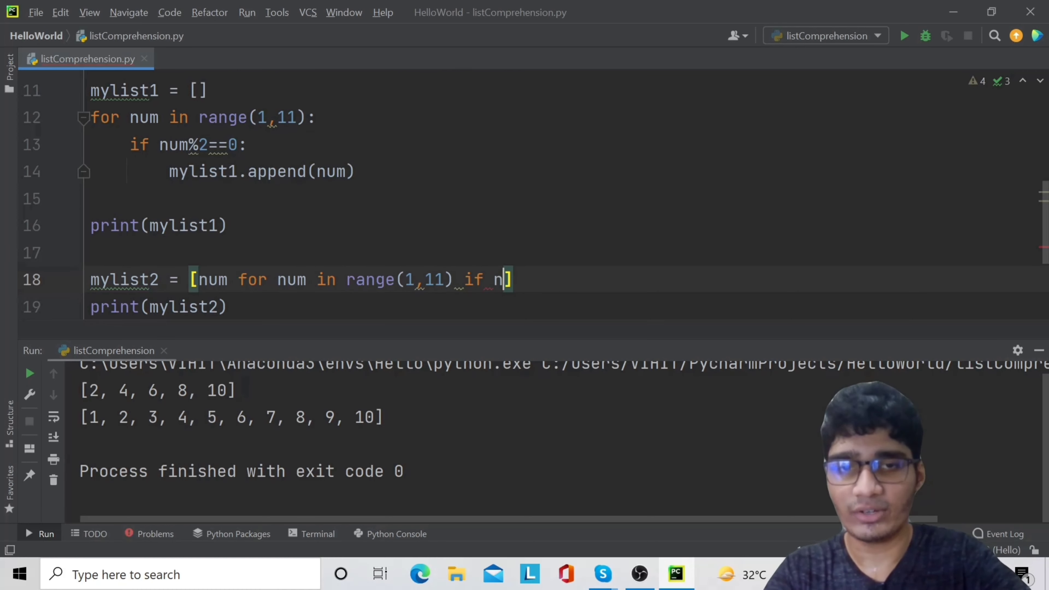
# - End the comprehension with if num%2==0 and reformat the file's spacing
pyautogui.write('um%2')
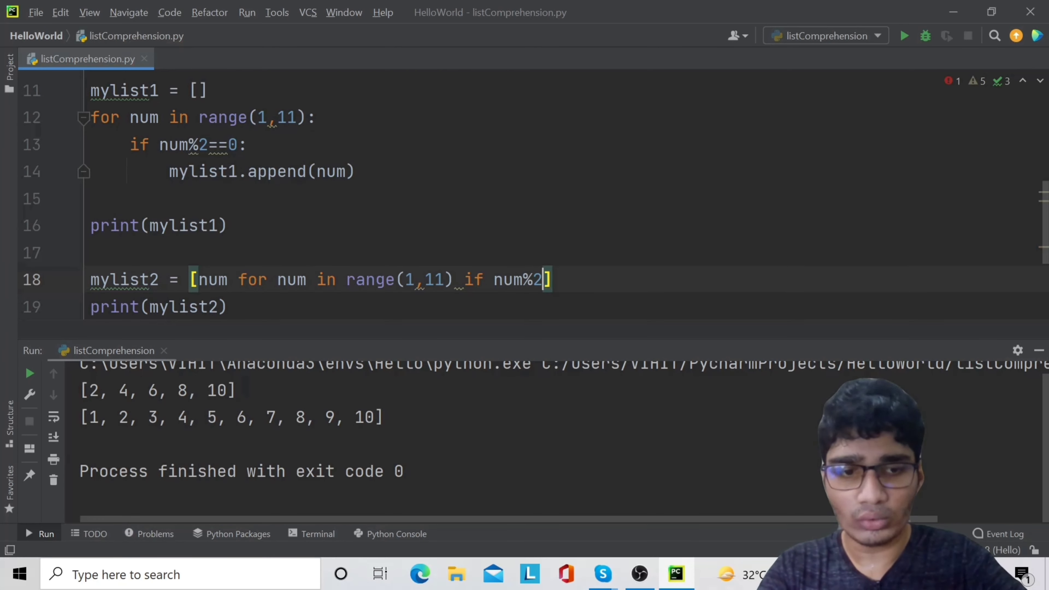
pyautogui.write('==0')
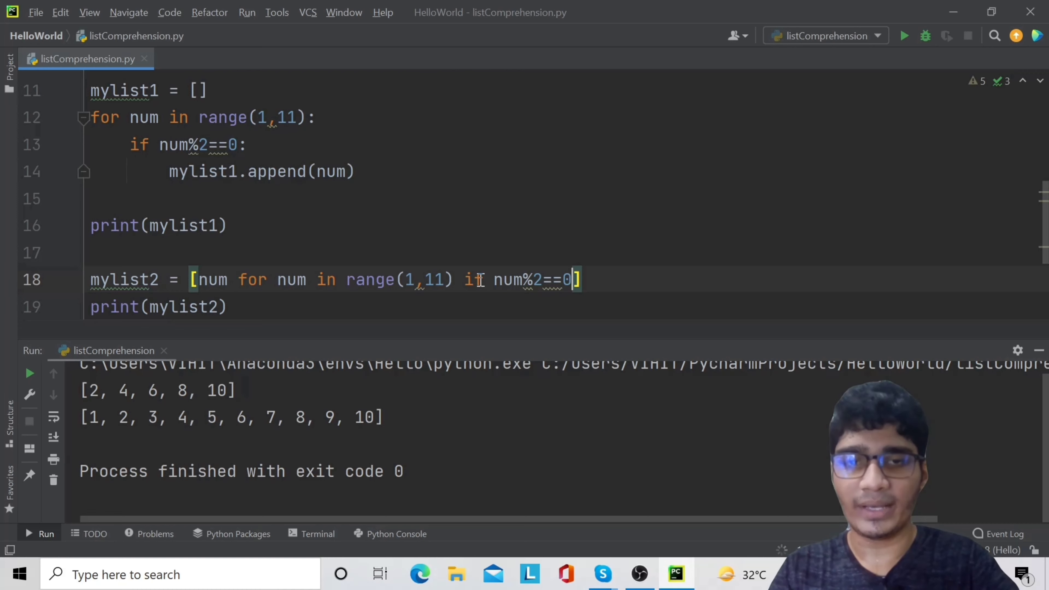
pyautogui.press('ctrl+alt+l')
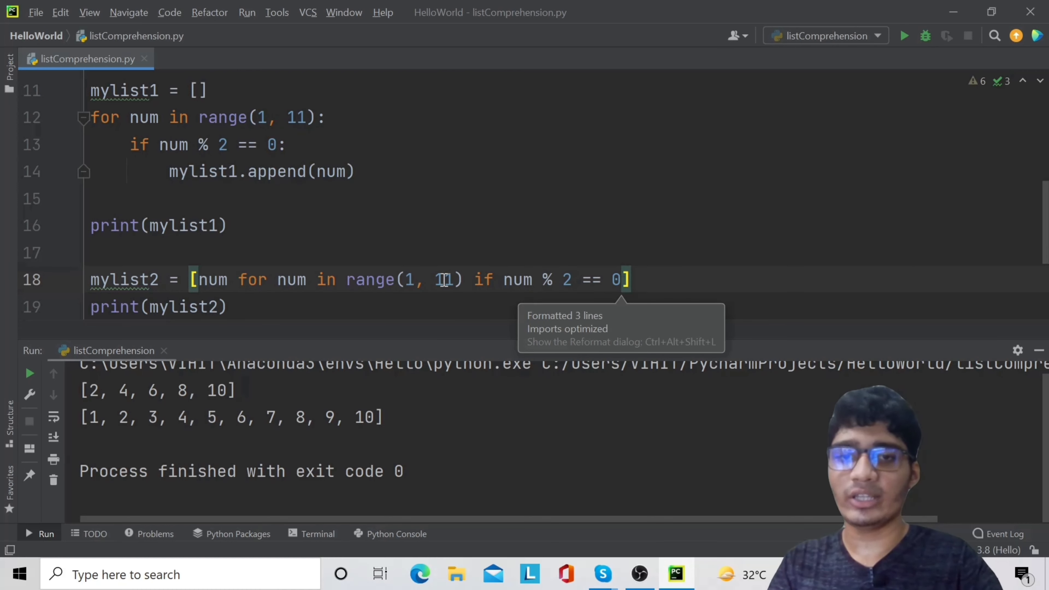
pyautogui.moveTo(452, 297)
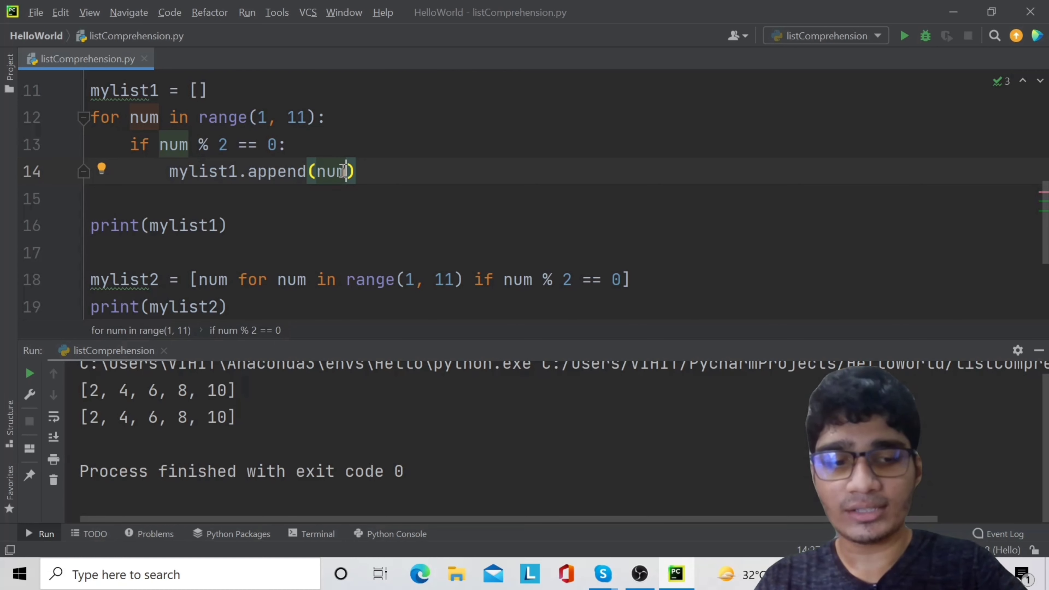
# - Change the loop's append to num**2 and run to get [4, 16, 36, 64, 100]
pyautogui.write('**2')
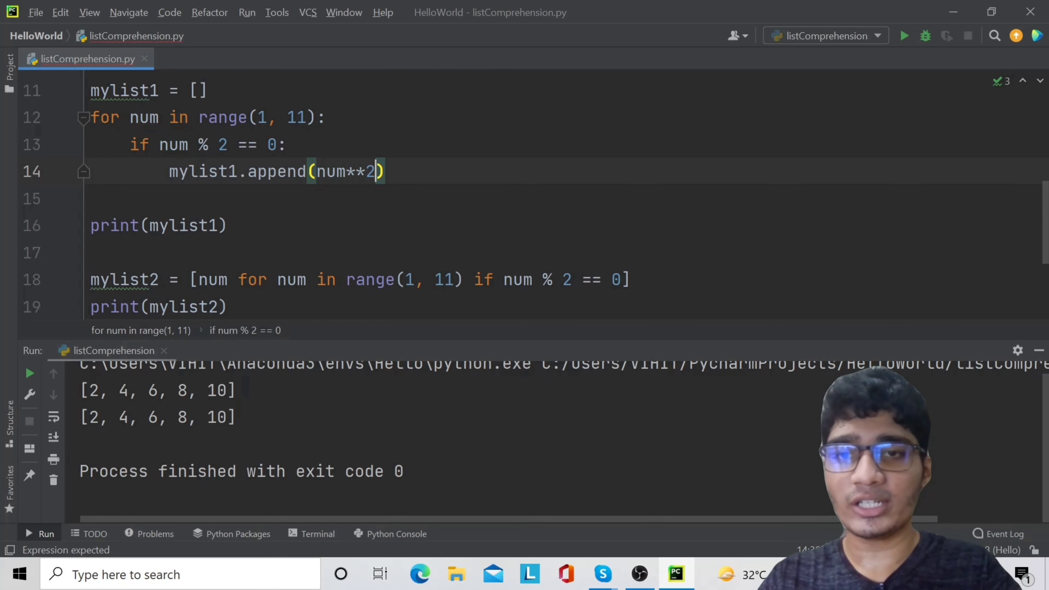
pyautogui.moveTo(903, 36)
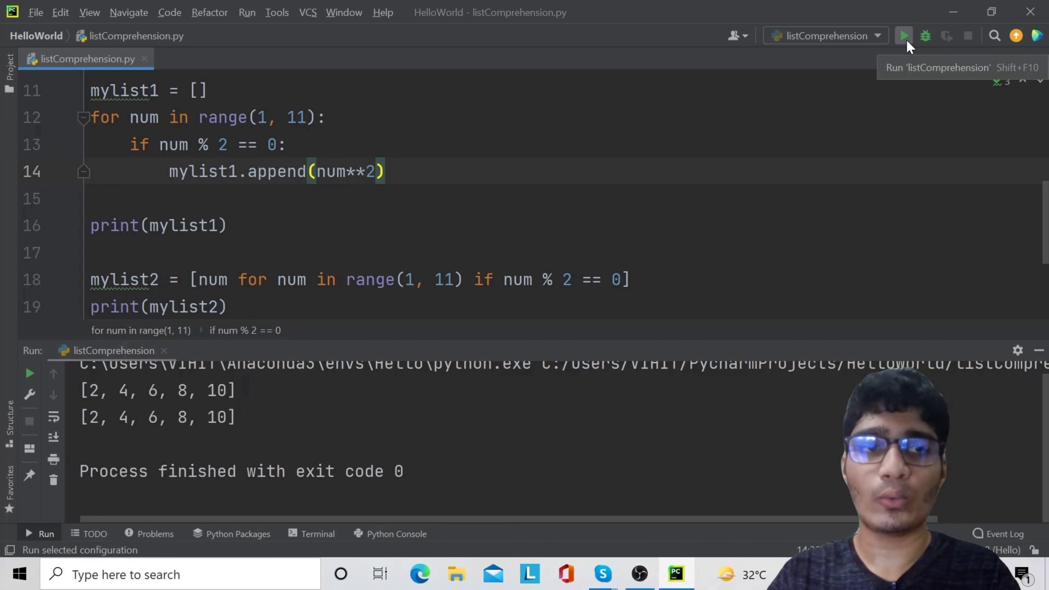
pyautogui.click(904, 35)
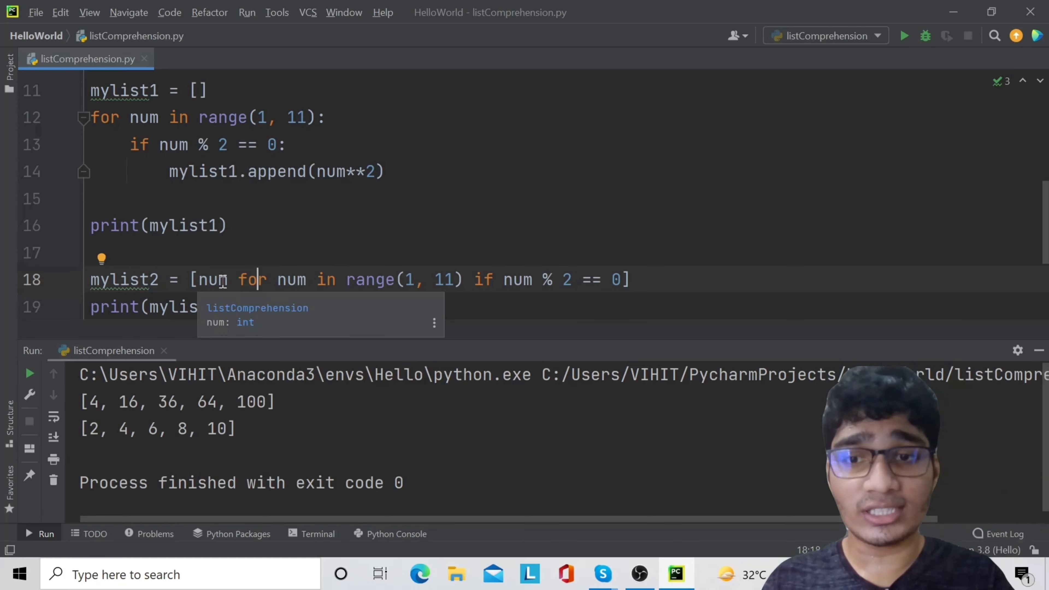
# - Change the comprehension's leading num to num**2 so both lists give the squares
pyautogui.click(214, 280)
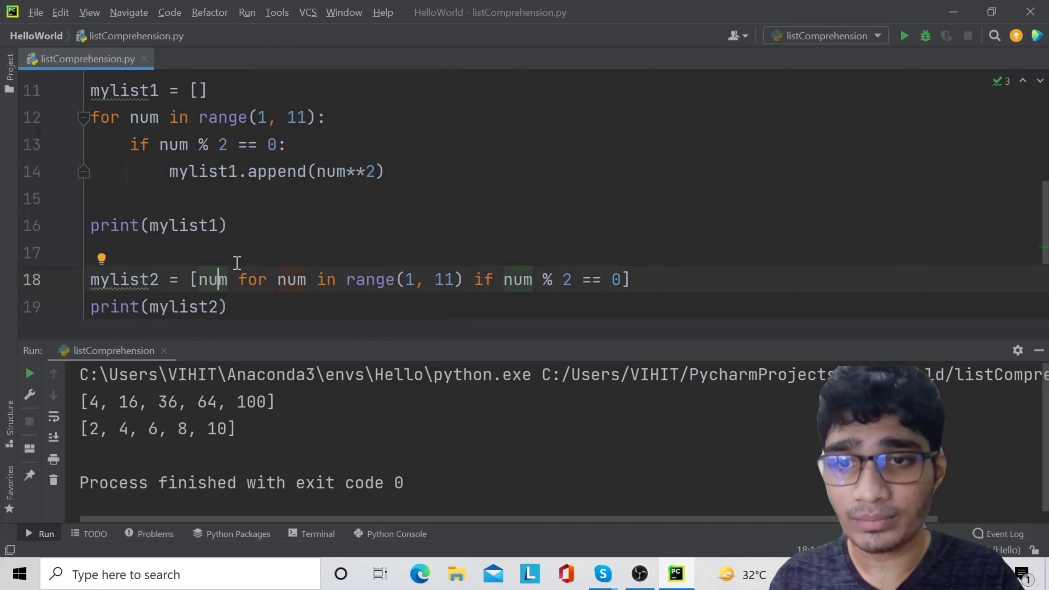
pyautogui.doubleClick(211, 280)
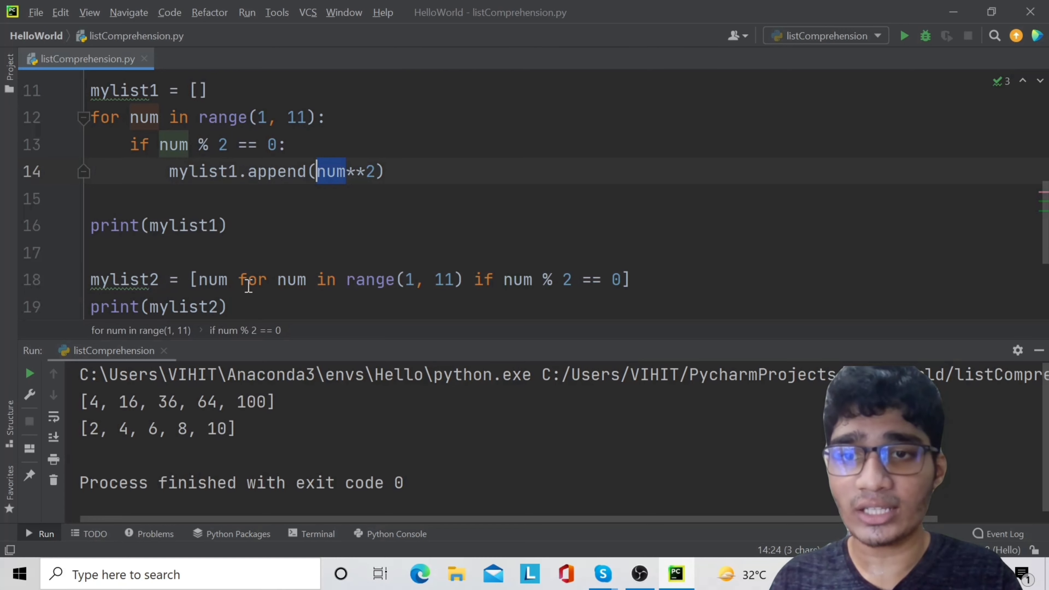
pyautogui.write('*')
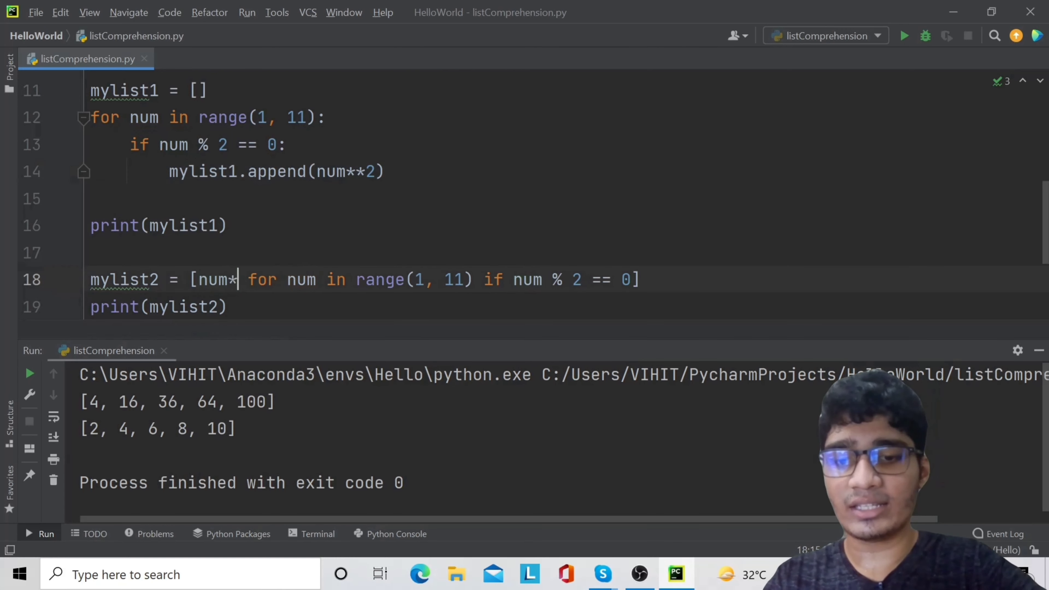
pyautogui.write('*2')
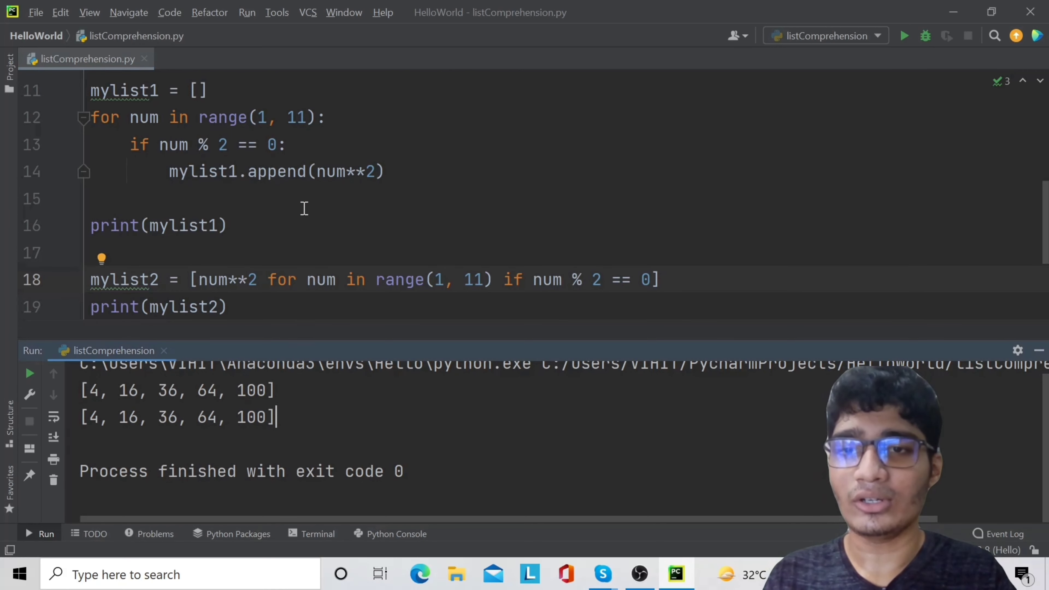
pyautogui.tripleClick(274, 171)
pyautogui.write('m')
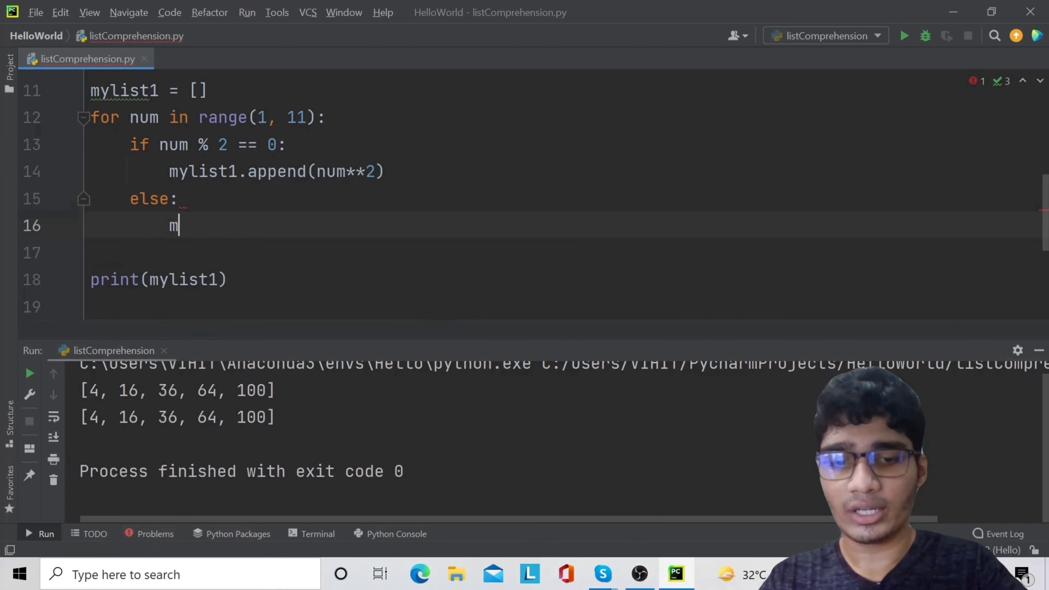
# - Add an else branch appending 'ODD' to mylist1 so odd numbers show as 'ODD'
pyautogui.write("ylist1.append('")
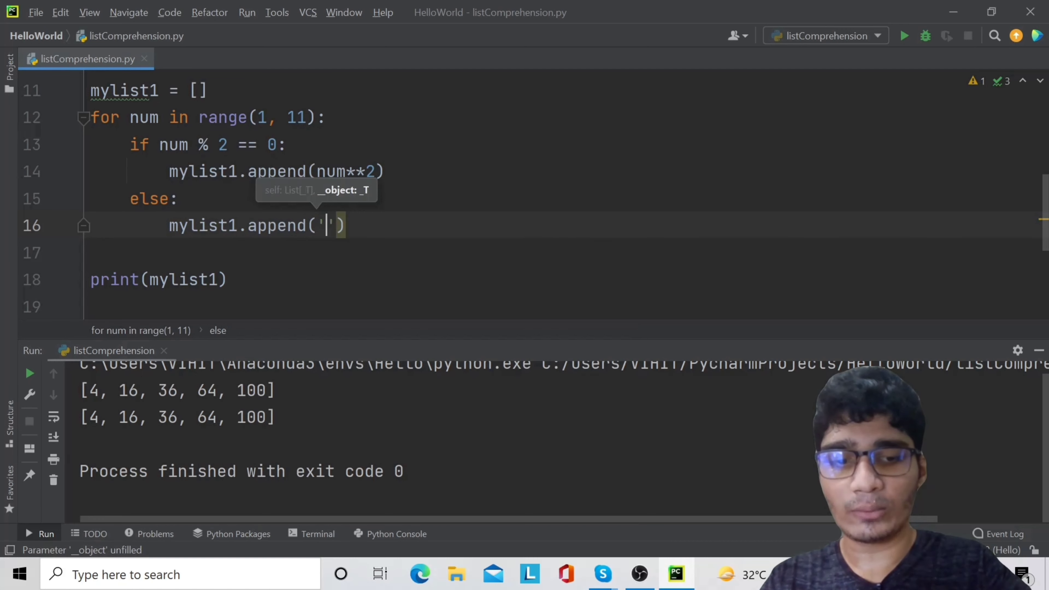
pyautogui.write('ODD')
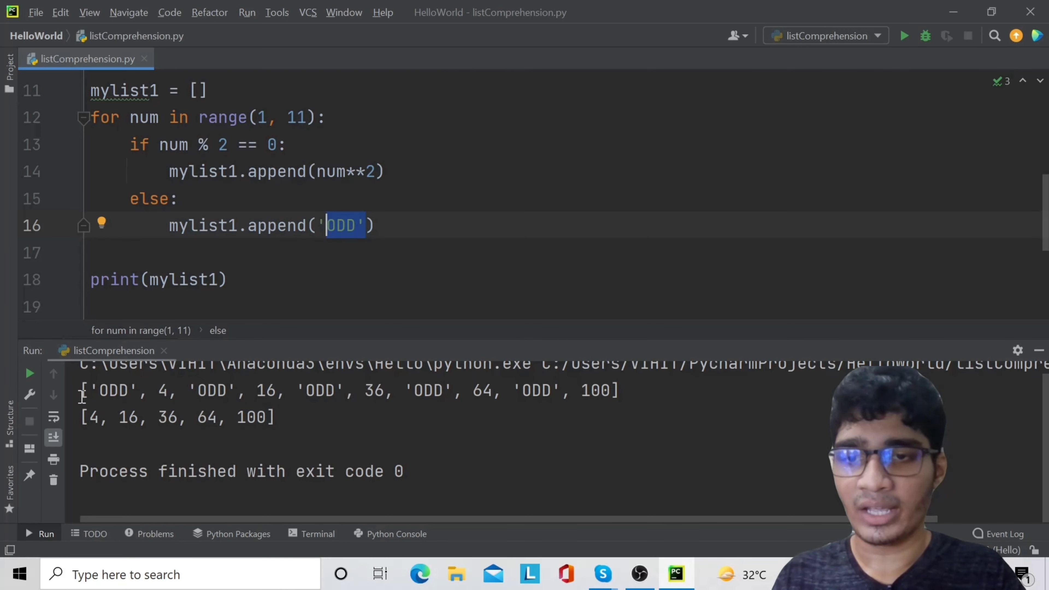
pyautogui.doubleClick(112, 390)
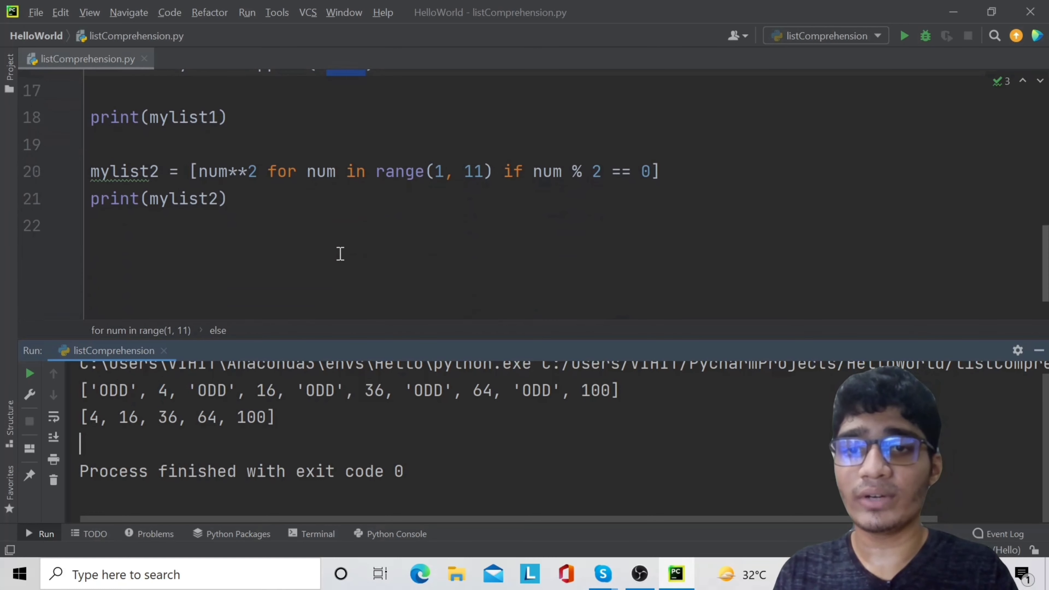
# - Move 'if num % 2 == 0' before 'for' and add else 'ODD' so mylist2 yields squares or 'ODD'
pyautogui.moveTo(505, 171); pyautogui.dragTo(659, 171)
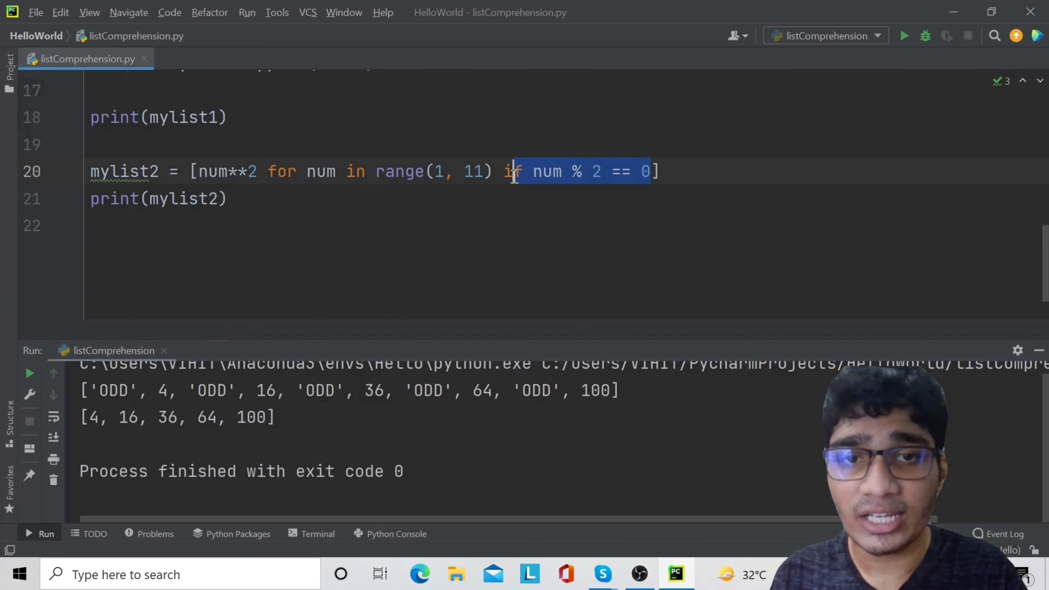
pyautogui.press('Delete')
pyautogui.write('  if num % 2 == 0')
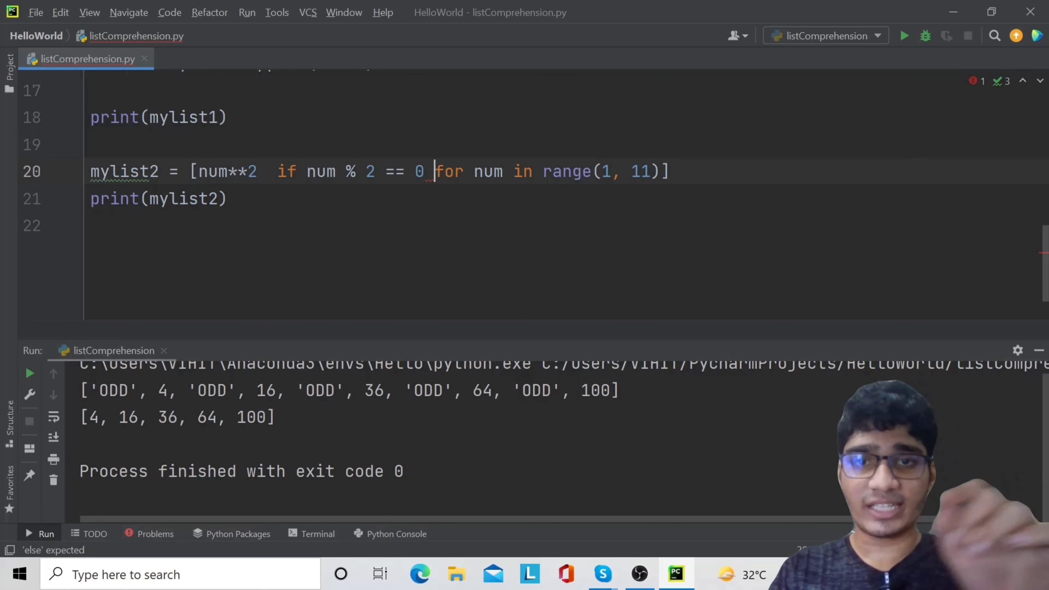
pyautogui.write("else '")
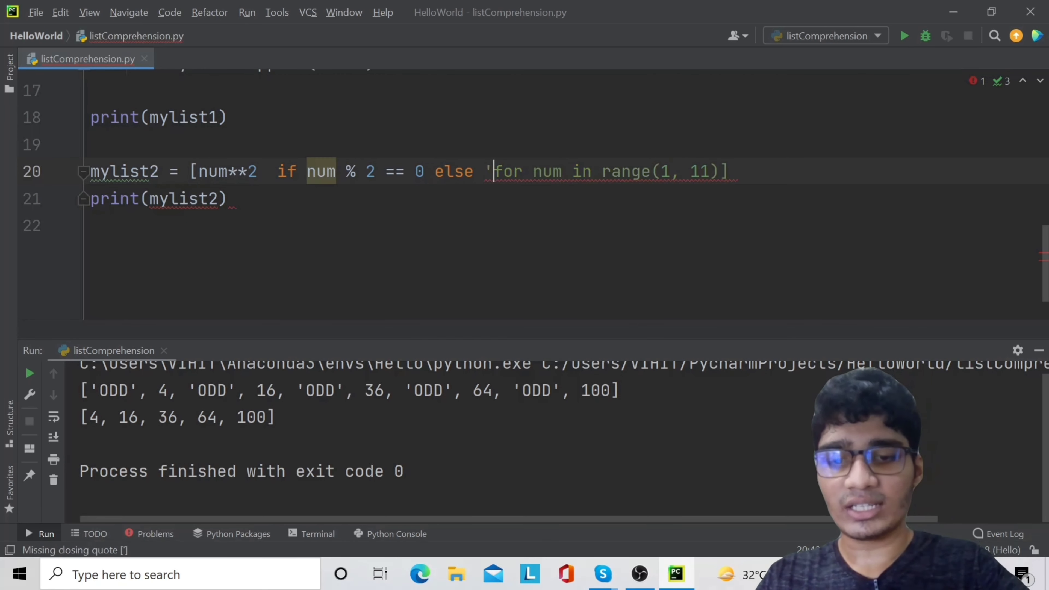
pyautogui.write('0')
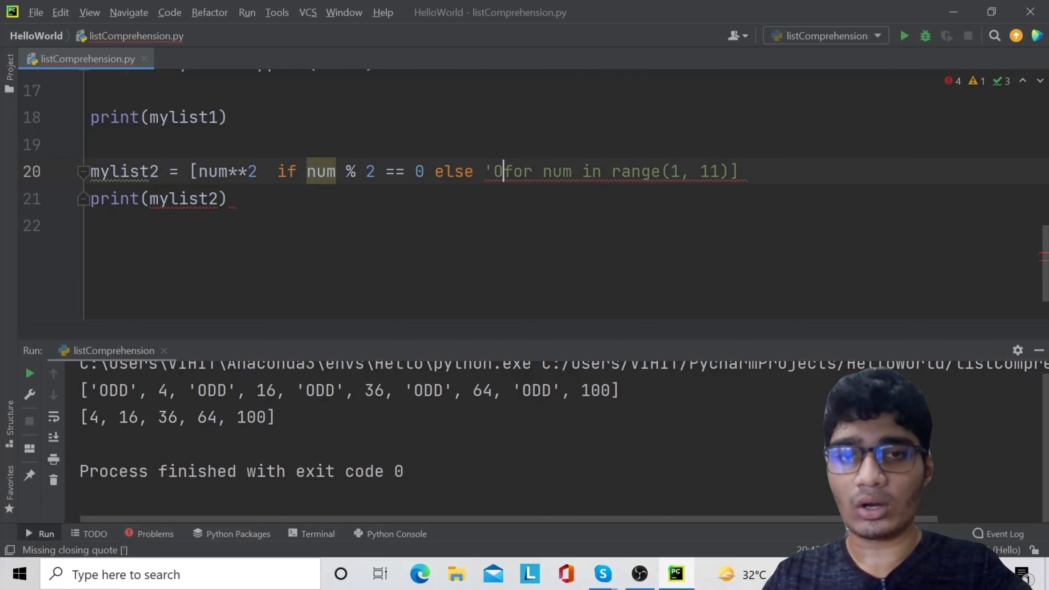
pyautogui.write("DD'")
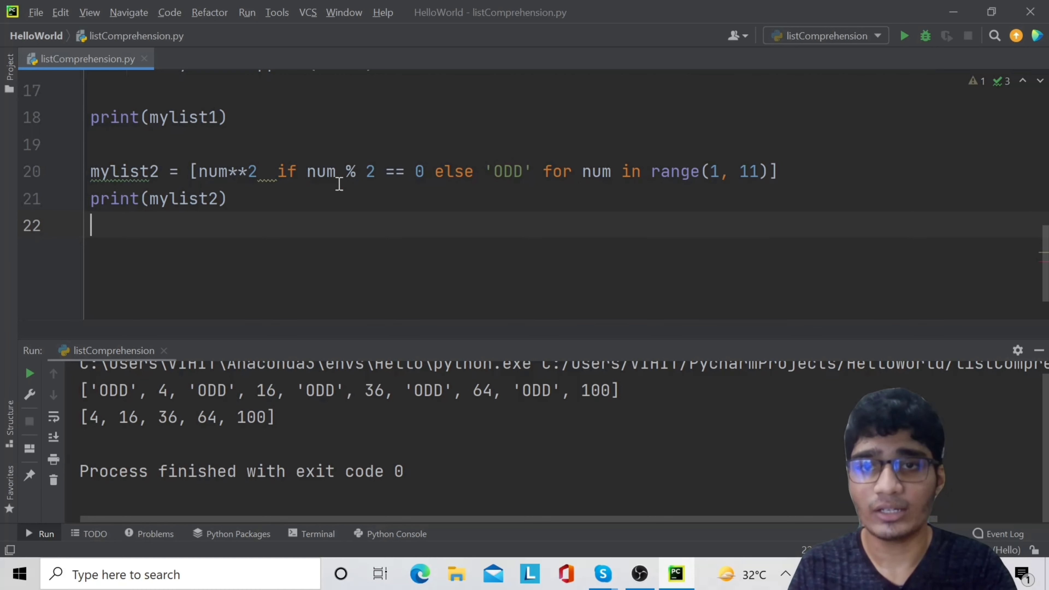
pyautogui.click(423, 171)
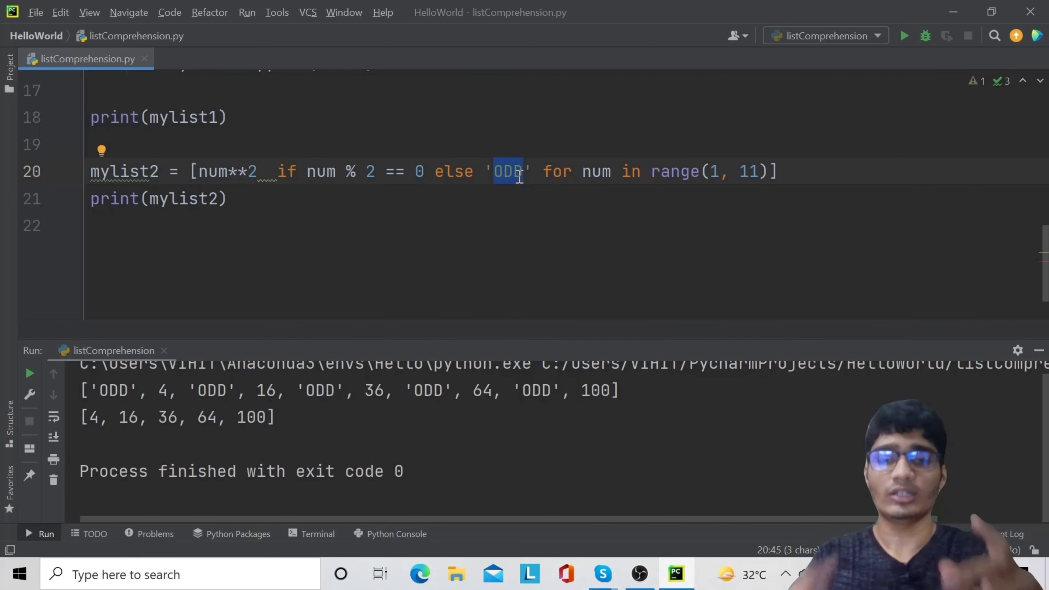
pyautogui.moveTo(962, 59)
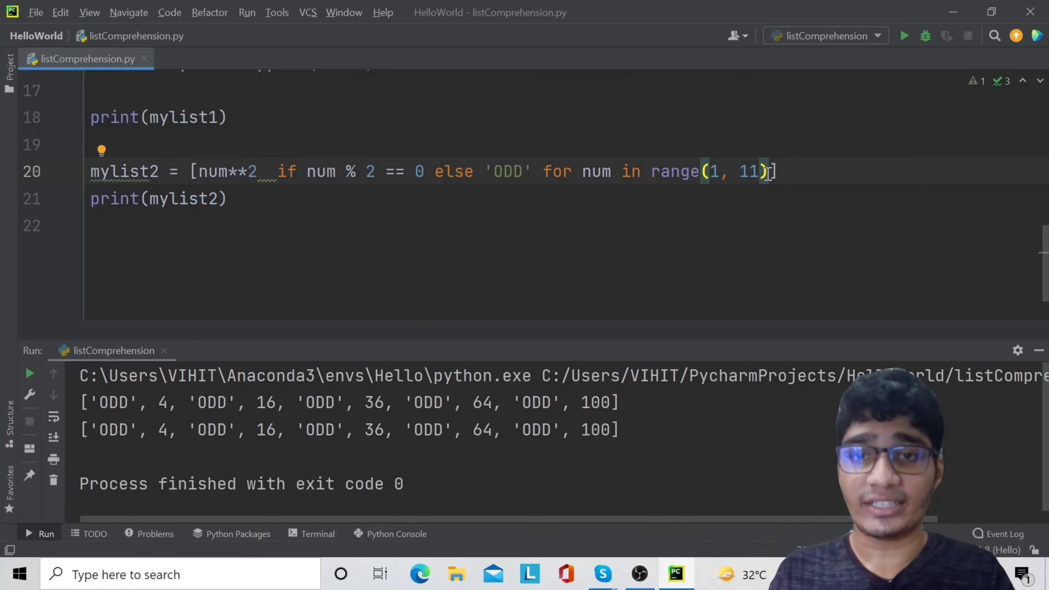
# - Review the rerun output where both lists print ['ODD', 4, 'ODD', 16, ..., 'ODD', 100]
pyautogui.scroll(-3)
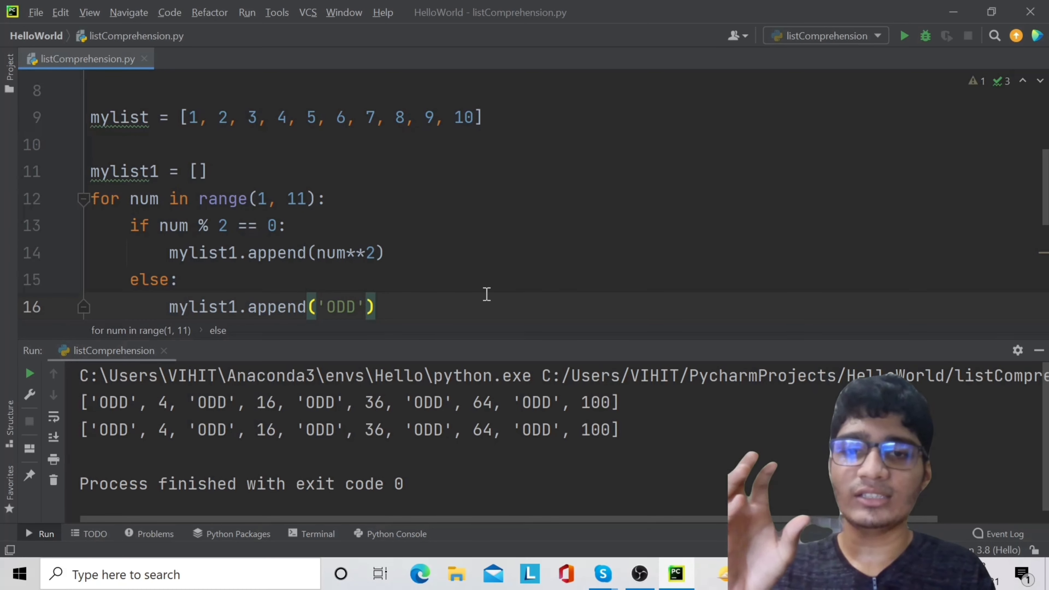
pyautogui.scroll(-3)
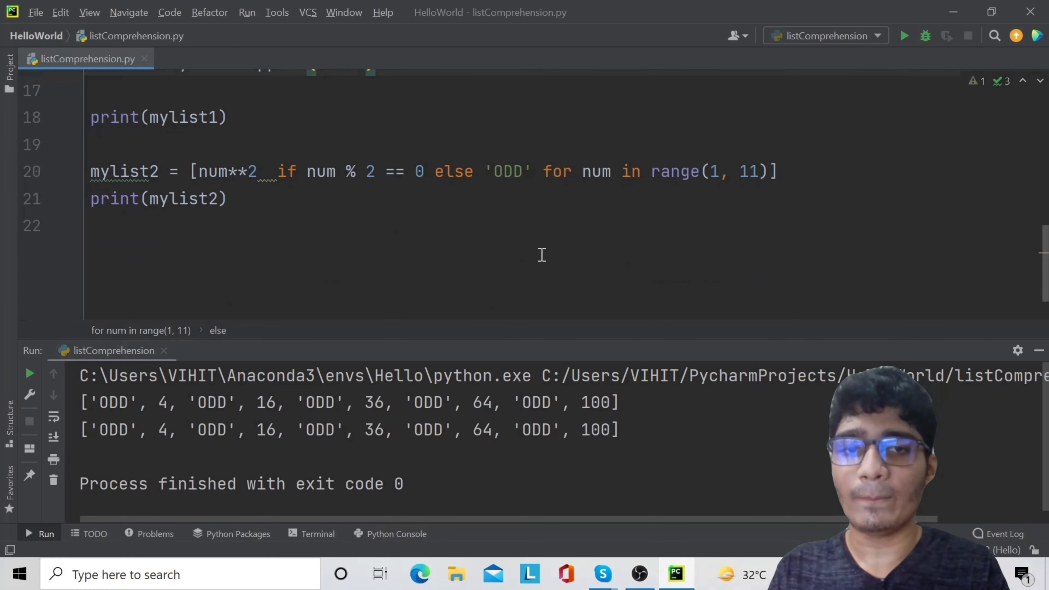
pyautogui.click(228, 199)
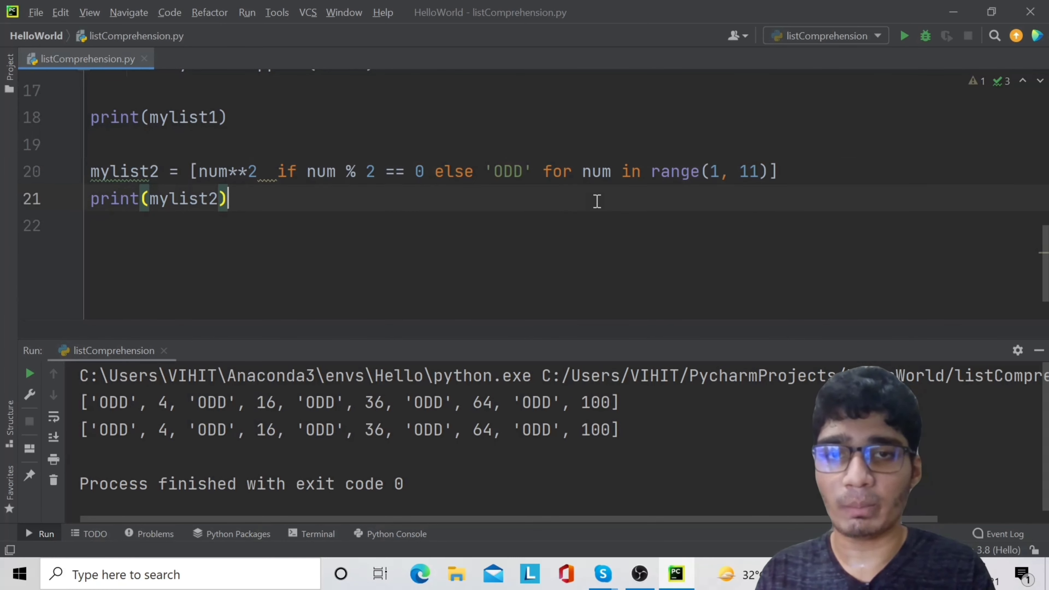